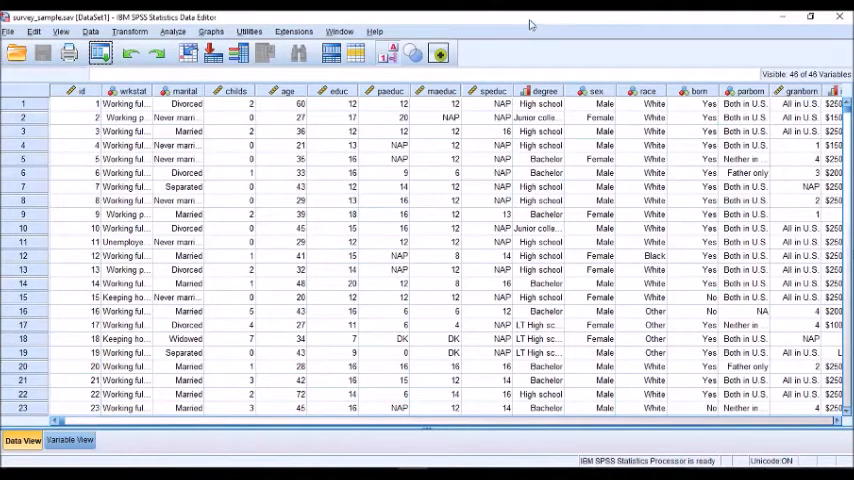
mouse_move(524, 21)
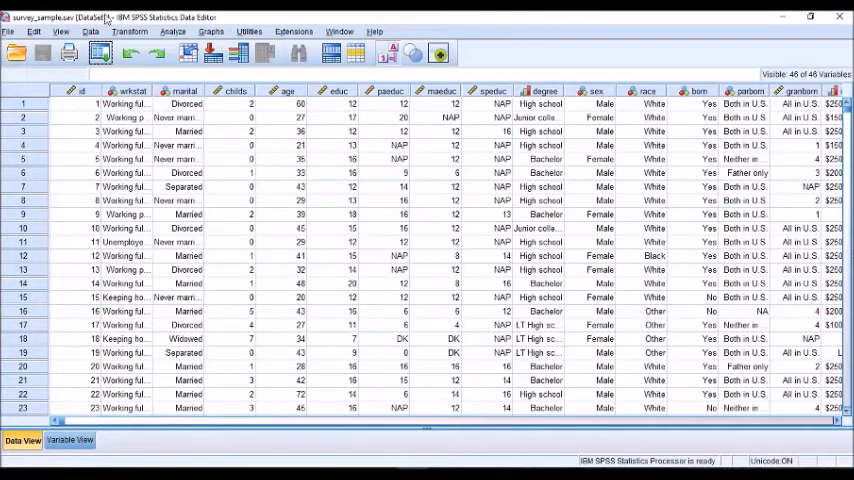
Show the Descriptive Statistics procedures list from the Analyze menu
click(174, 31)
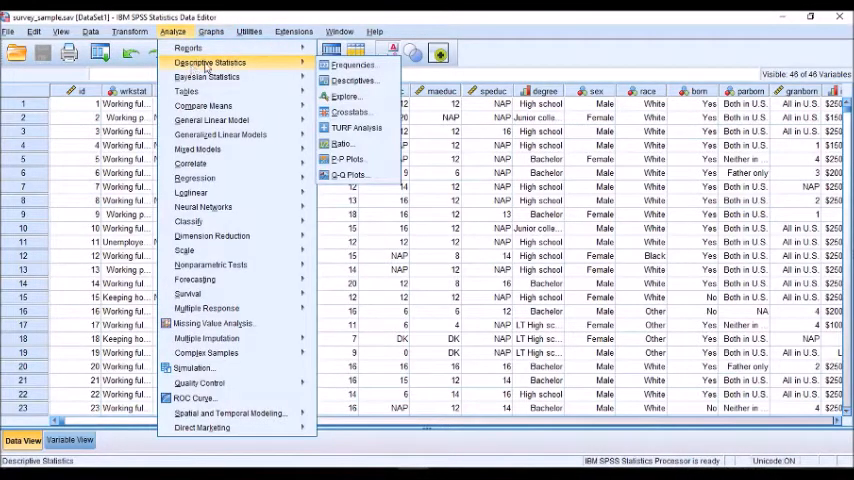
mouse_move(352, 80)
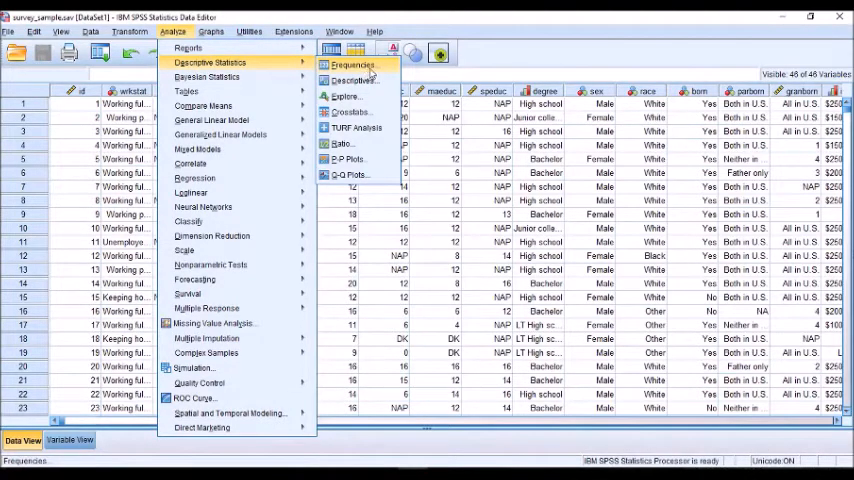
Run Frequencies on marital status and age, reporting Mean and Mode
click(352, 64)
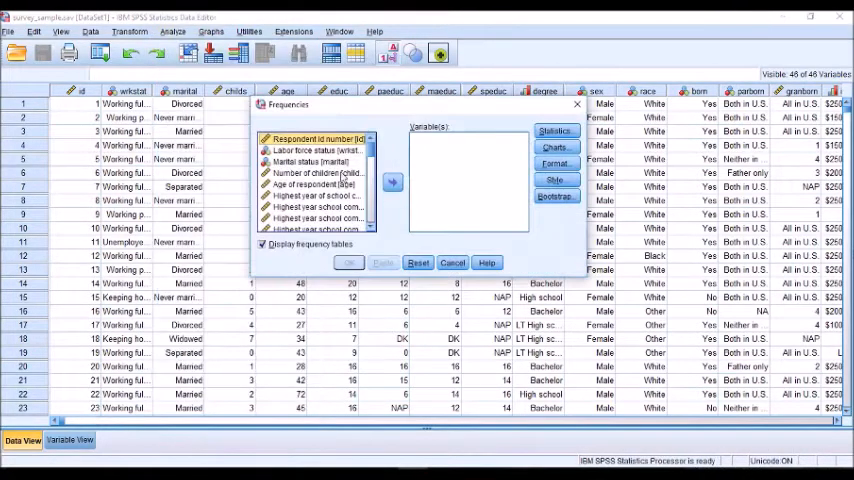
click(391, 182)
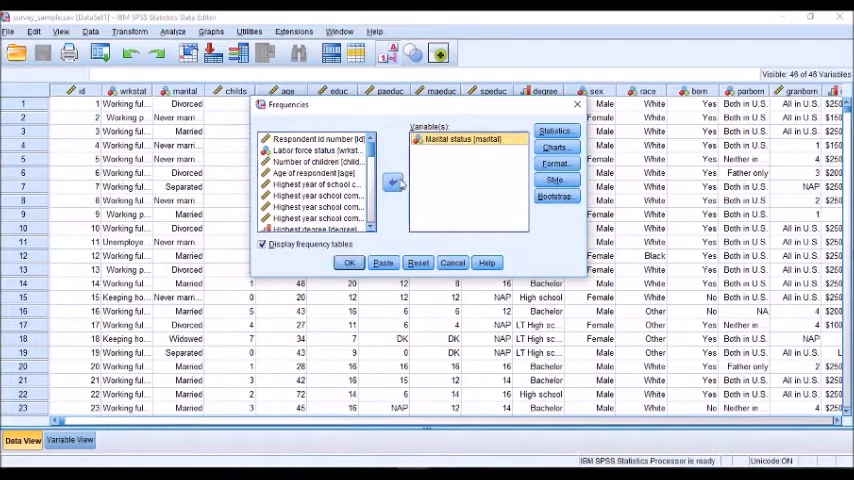
click(393, 182)
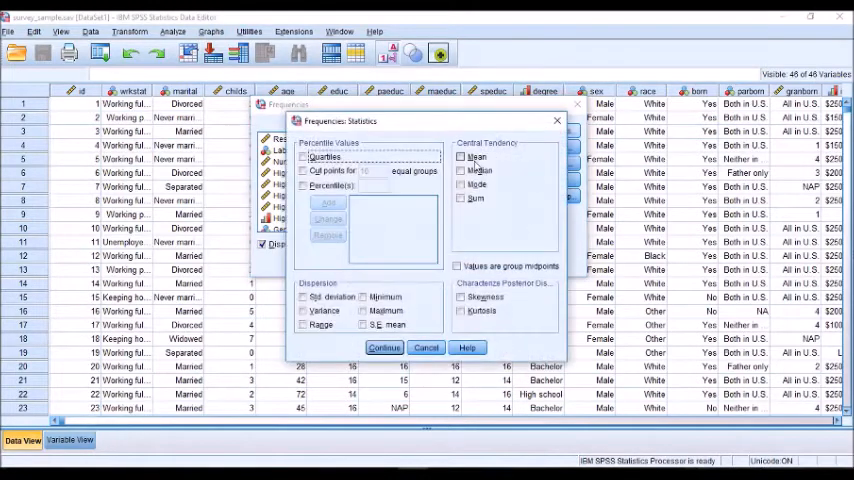
click(384, 347)
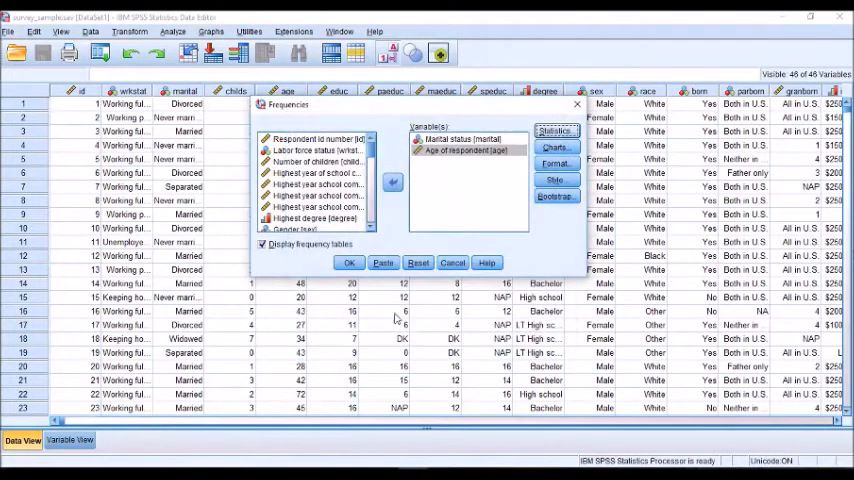
click(348, 262)
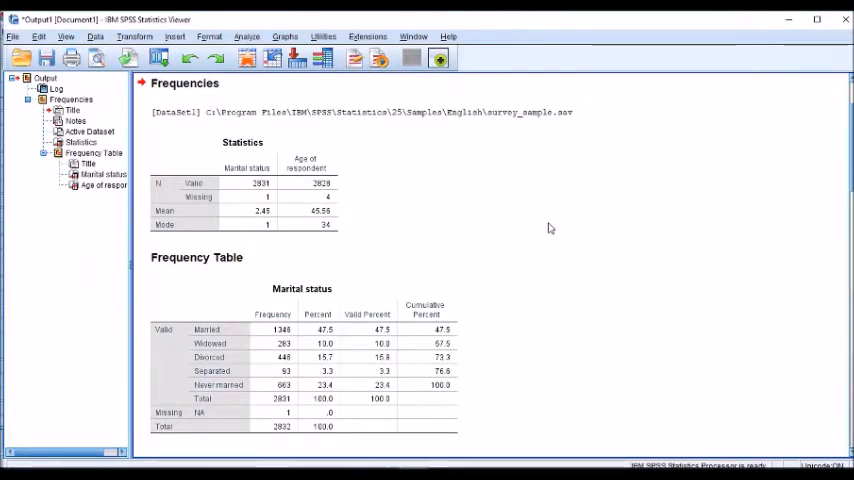
scroll(down, 3)
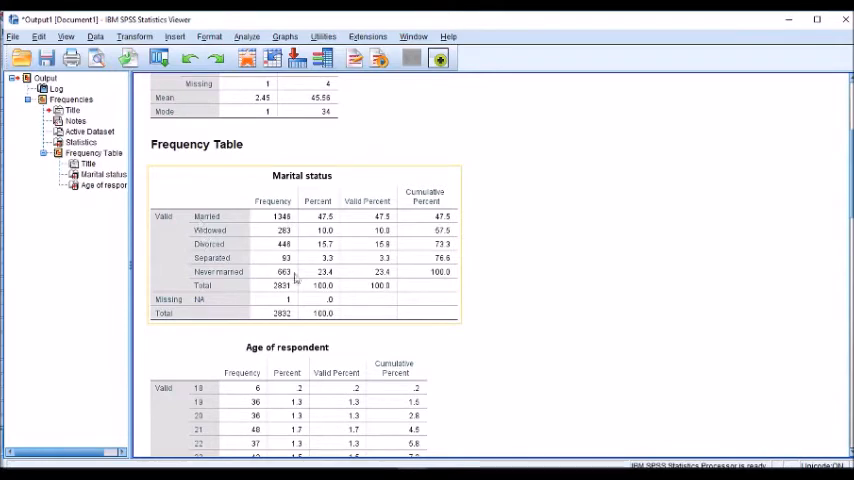
scroll(down, 3)
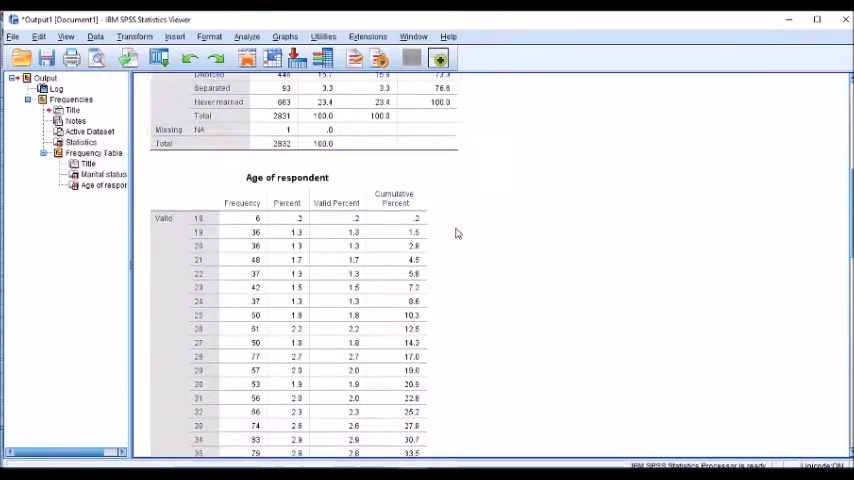
scroll(down, 3)
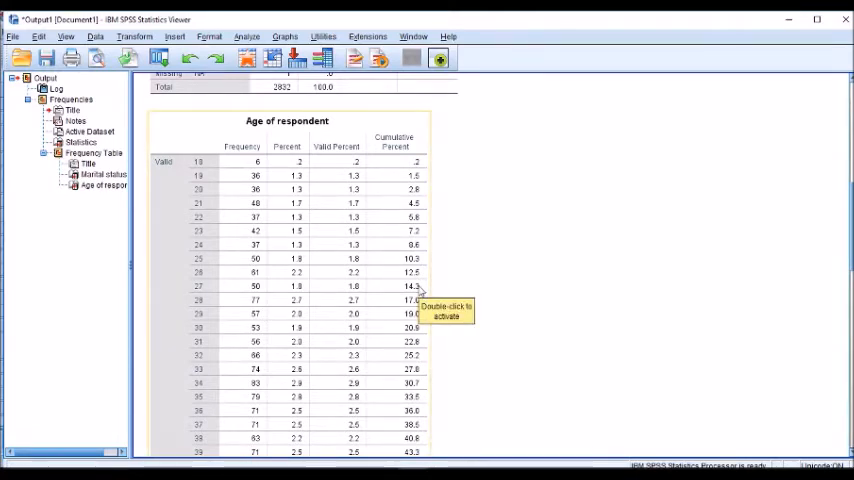
scroll(down, 3)
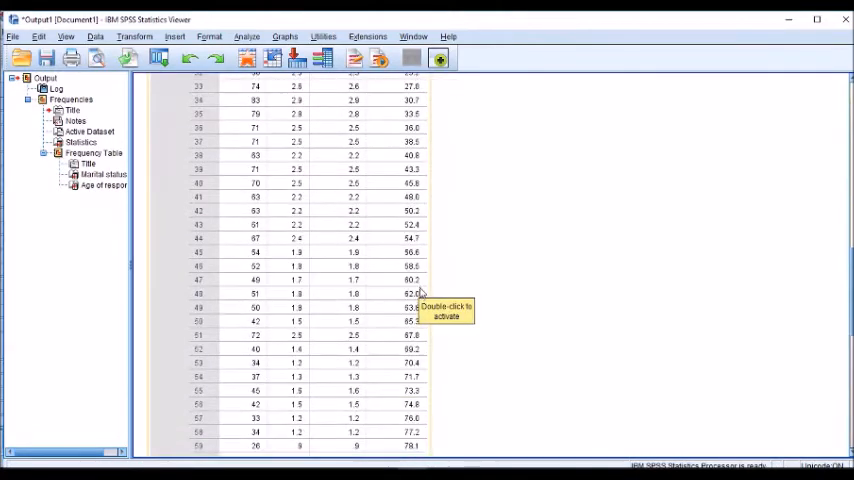
scroll(down, 3)
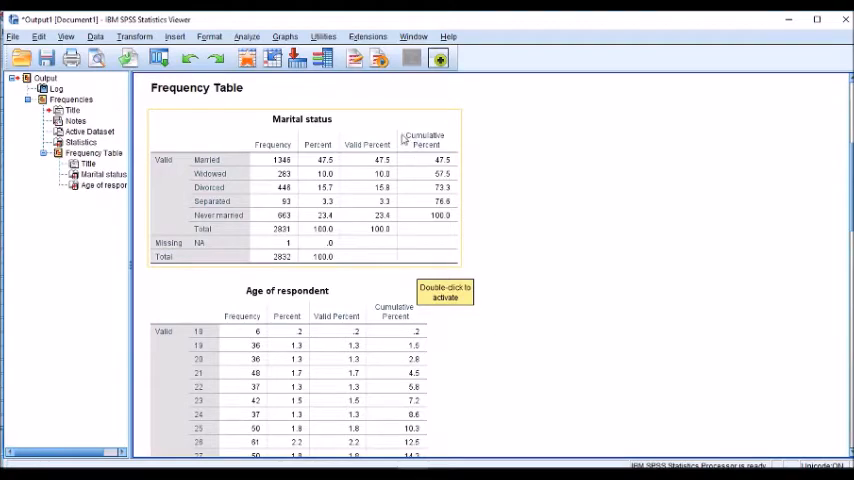
scroll(up, 3)
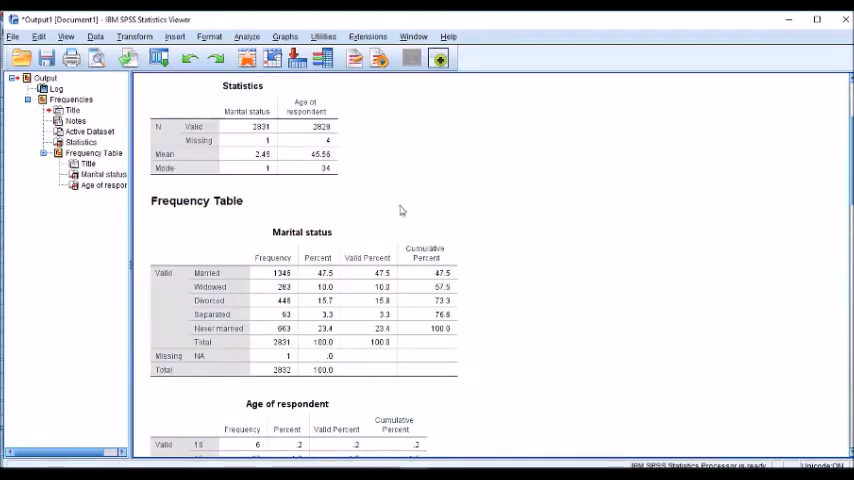
click(302, 300)
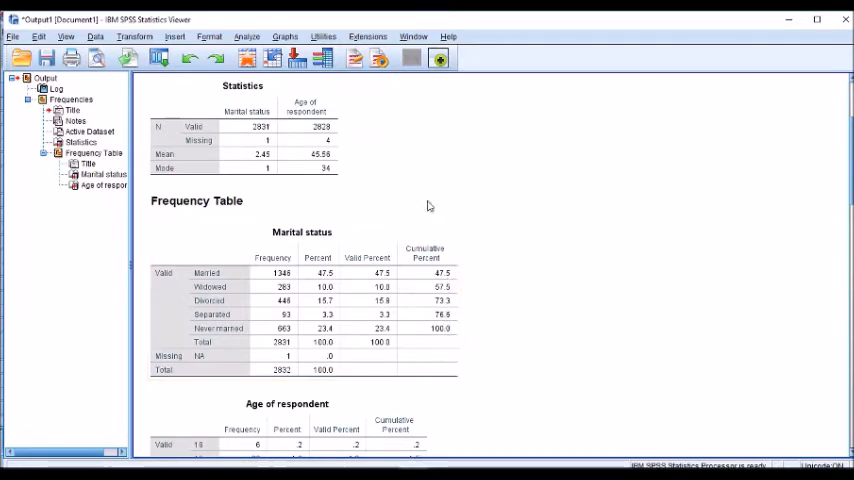
click(246, 37)
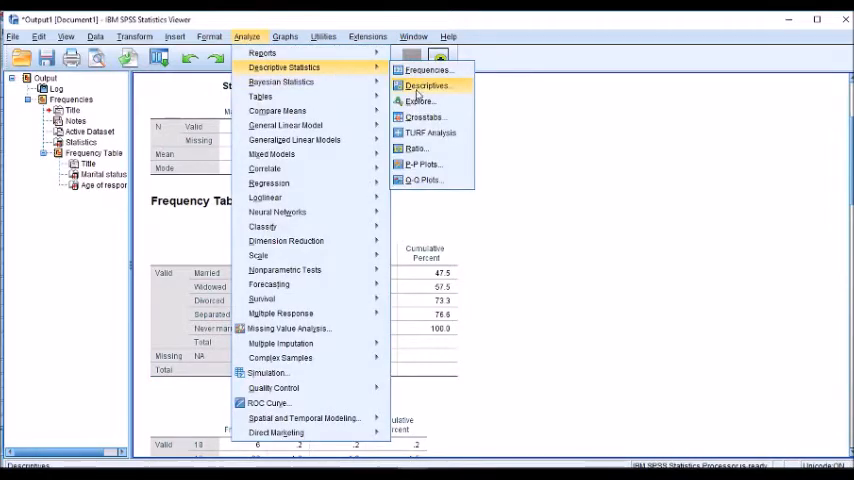
Run Descriptives on marital status and age of respondent, then begin a Crosstabs setup
click(425, 85)
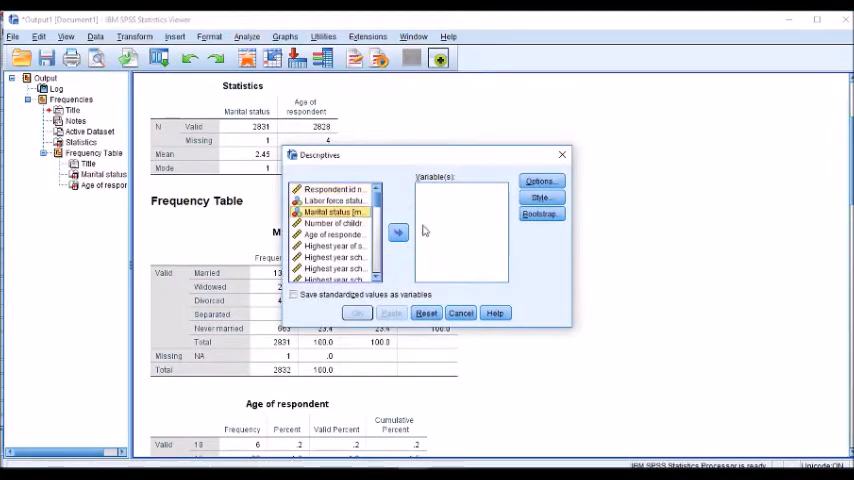
click(398, 232)
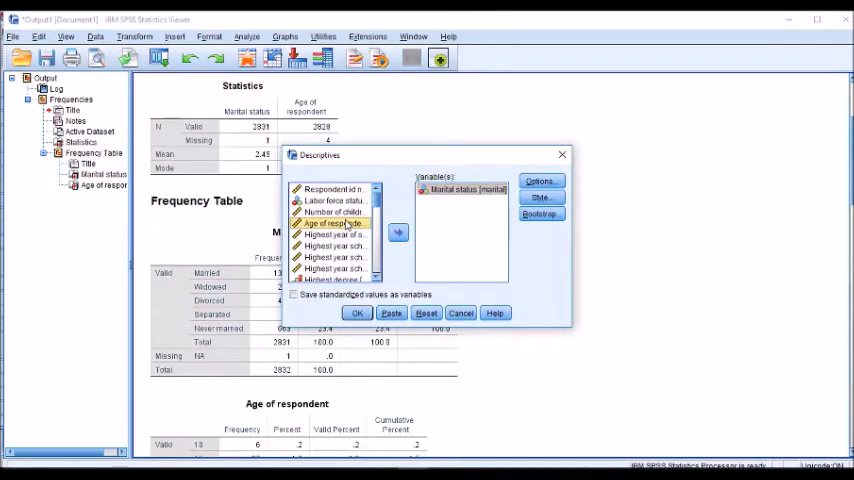
click(357, 313)
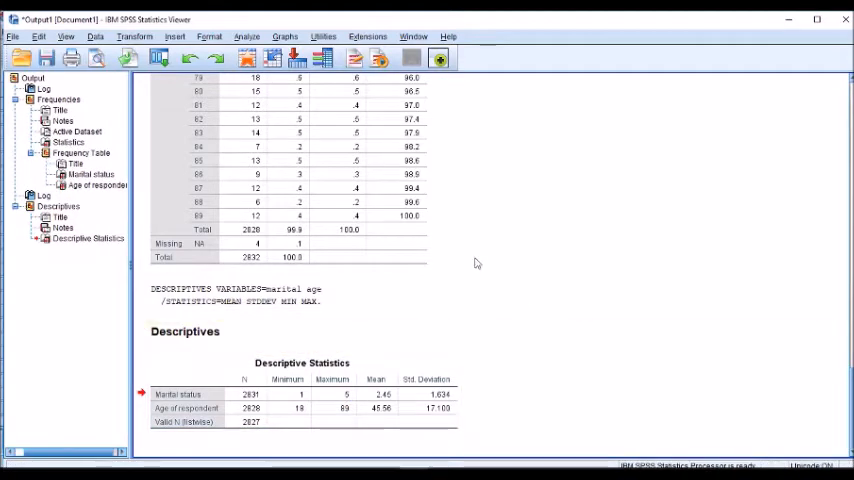
click(247, 36)
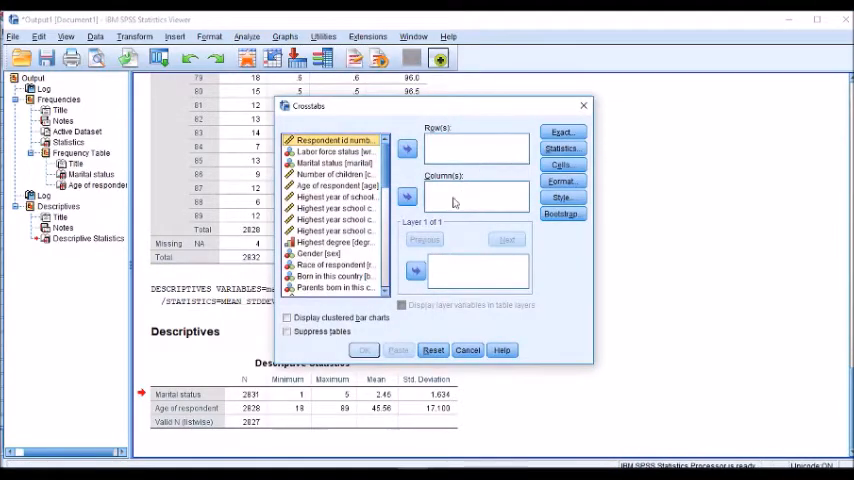
Set marital status as rows and labor force status as columns, requesting Chi-square
click(330, 162)
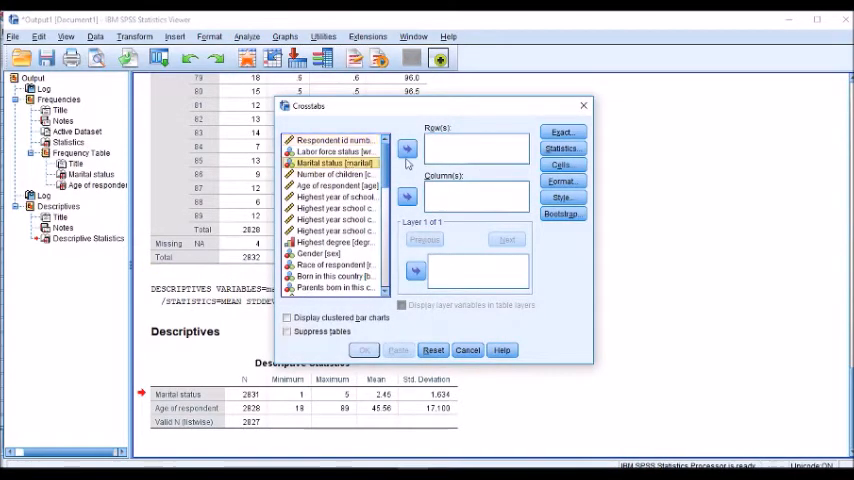
click(406, 149)
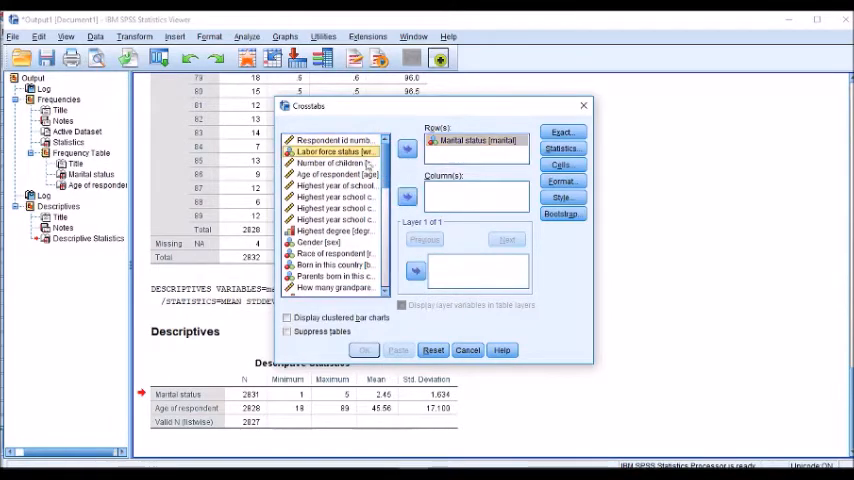
click(406, 196)
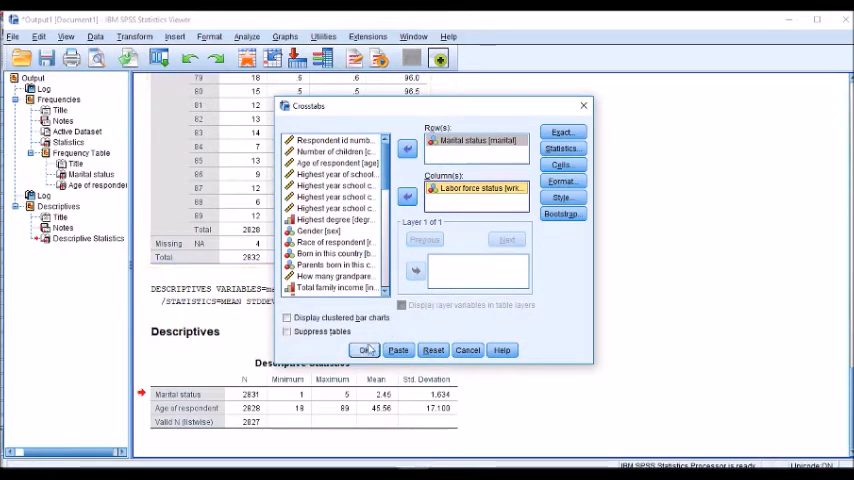
click(562, 149)
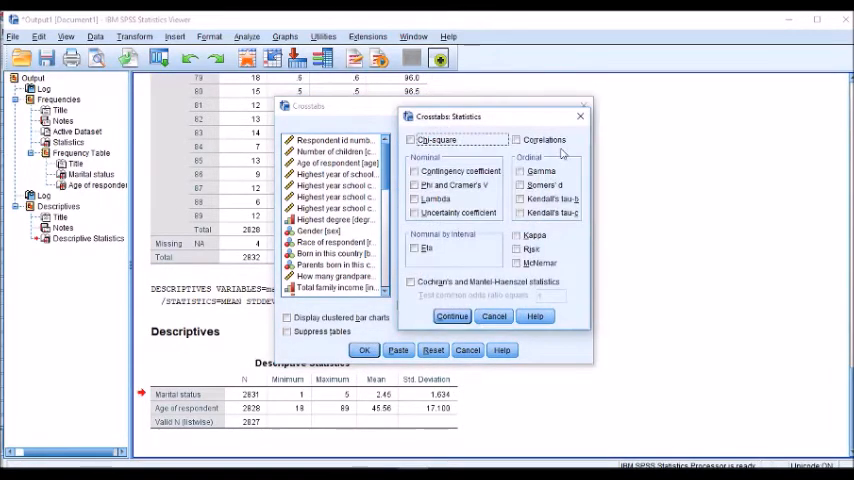
click(410, 139)
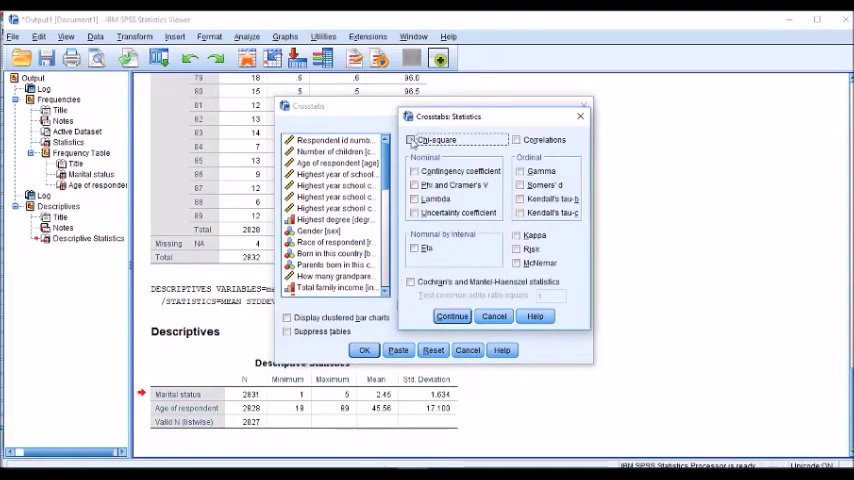
click(410, 139)
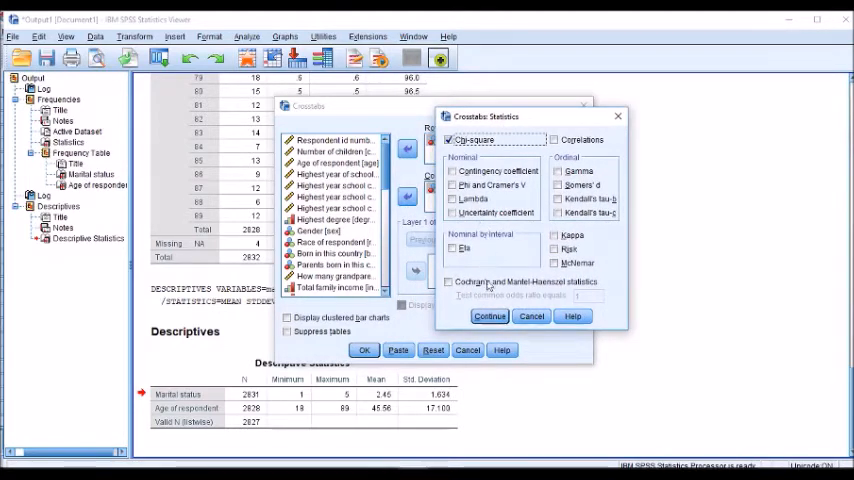
click(489, 316)
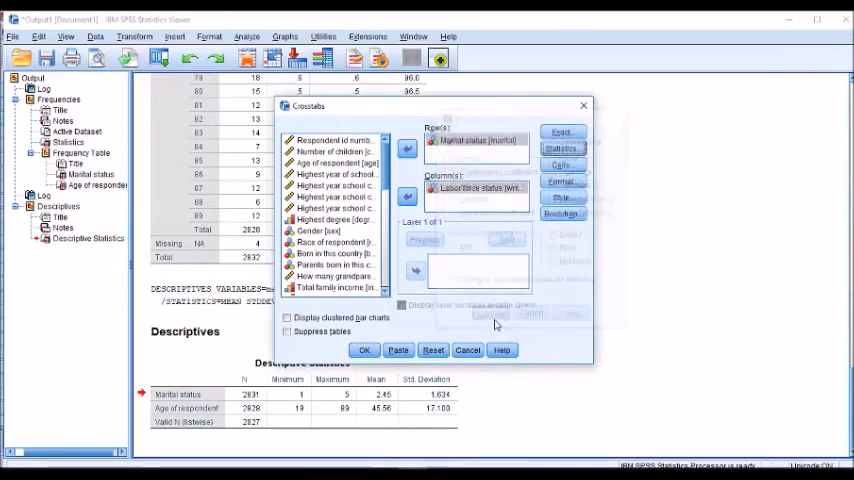
Run the marital-by-labor-force crosstab and show the Analyze > Tables submenu
click(363, 350)
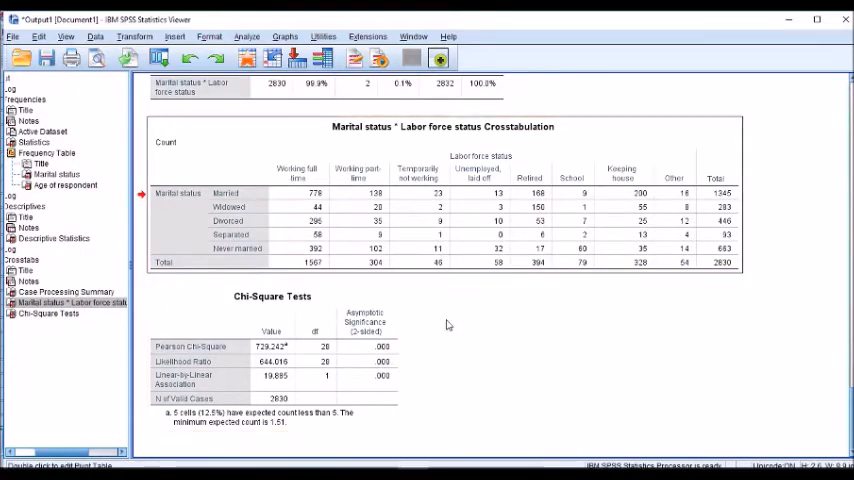
mouse_move(460, 238)
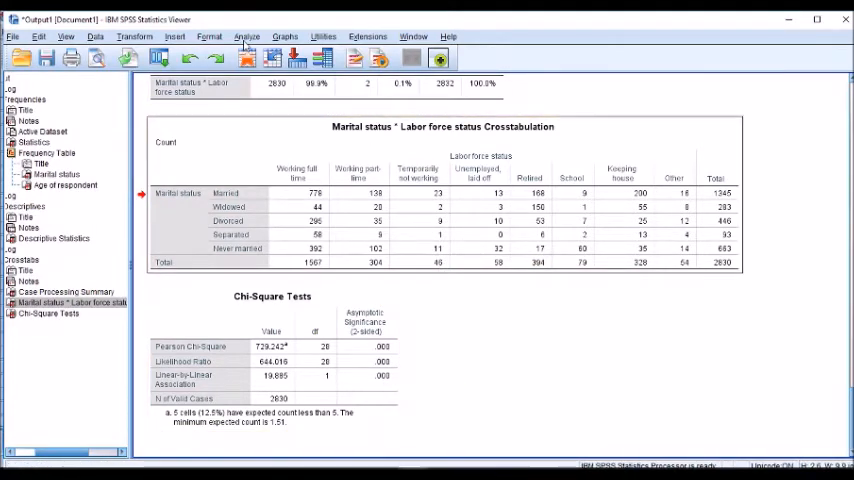
click(247, 36)
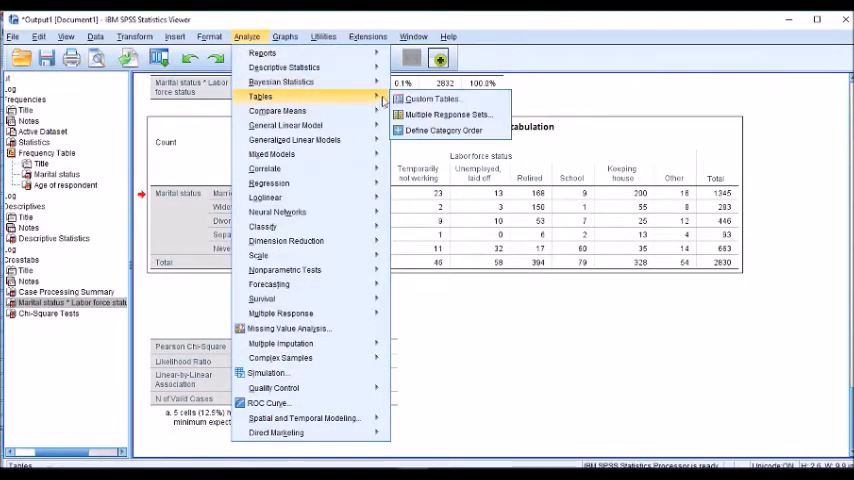
Open Custom Tables and expand Marital status to list its categories
click(433, 98)
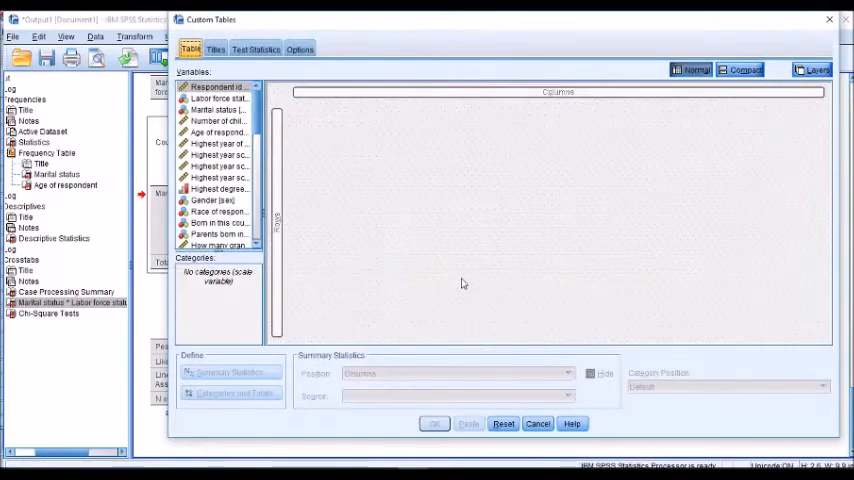
mouse_move(358, 124)
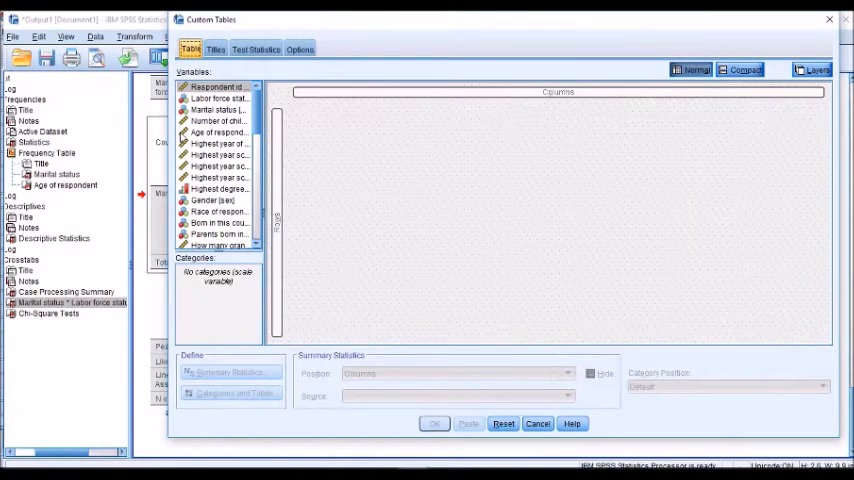
click(216, 109)
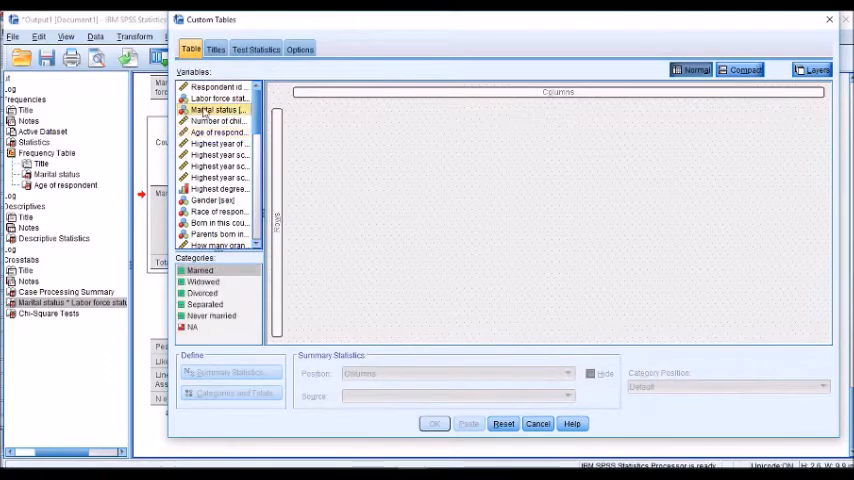
right_click(216, 109)
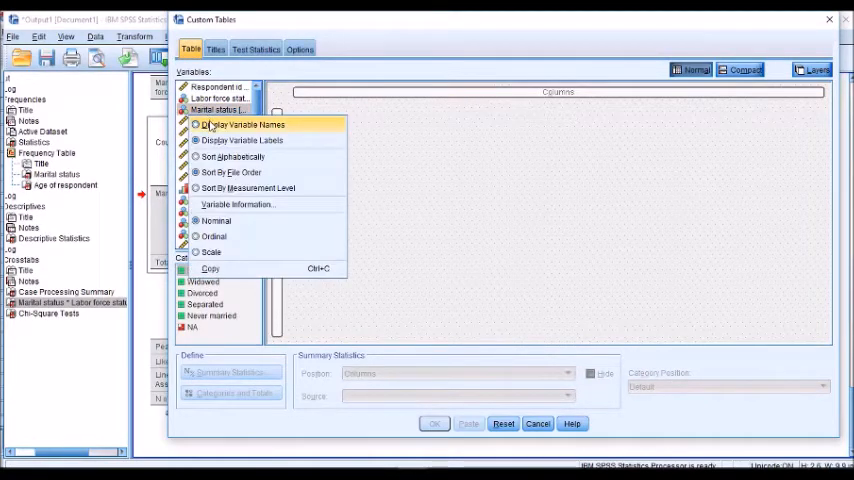
mouse_move(232, 157)
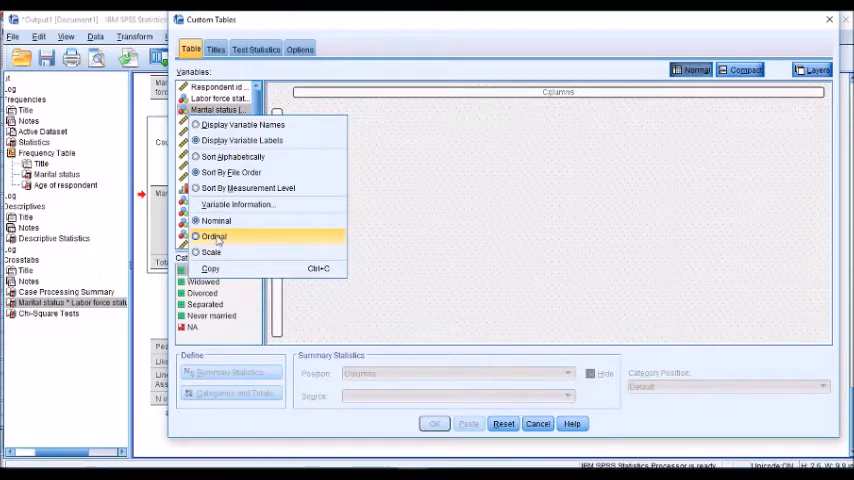
mouse_move(217, 221)
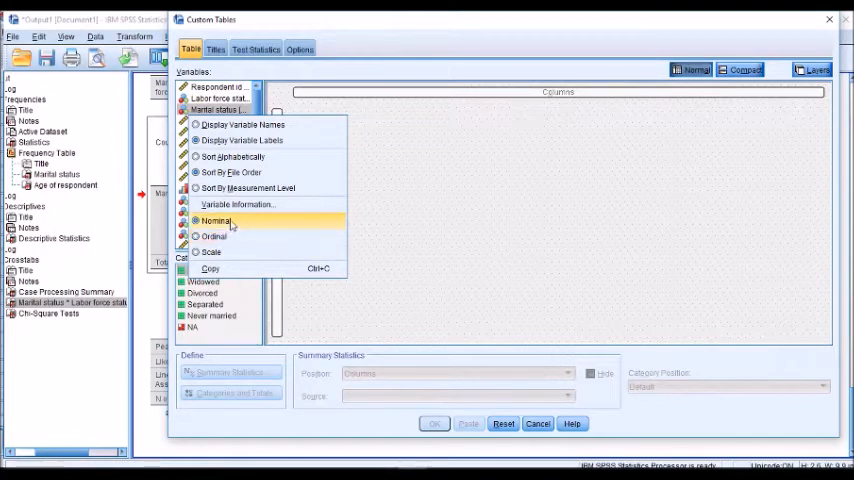
mouse_move(247, 225)
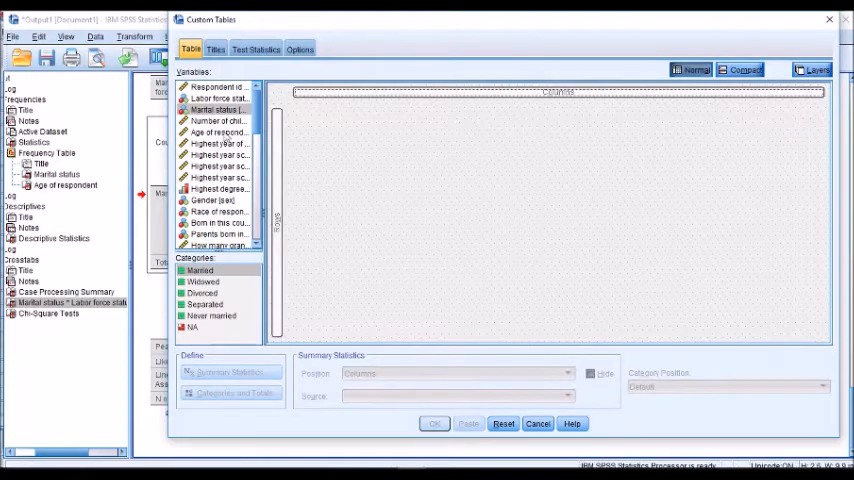
Drag Age of respondent onto the table's Rows area, giving a Mean column
drag(218, 132, 330, 225)
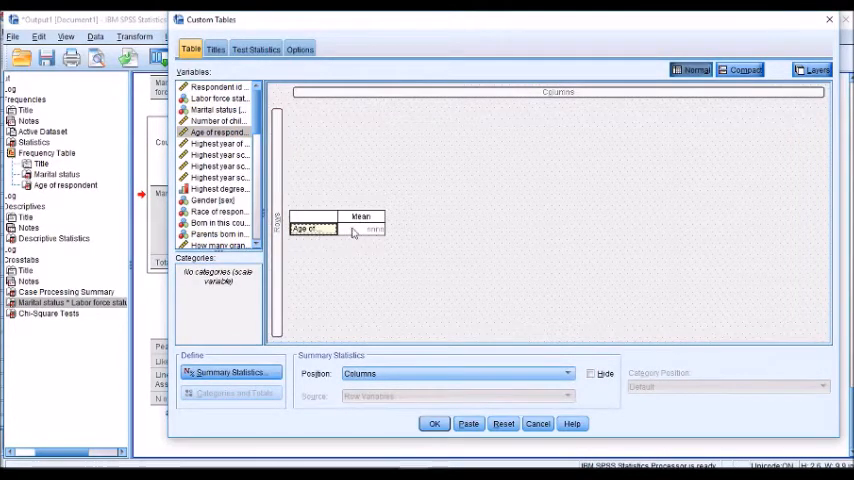
mouse_move(310, 218)
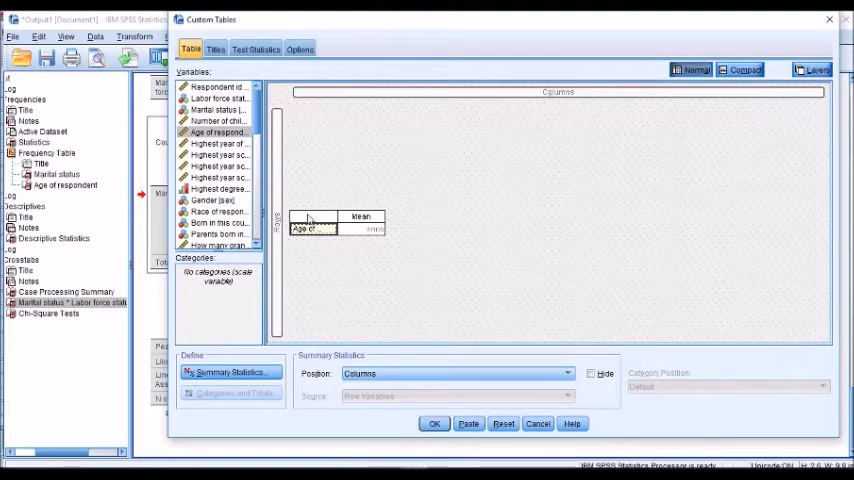
mouse_move(230, 372)
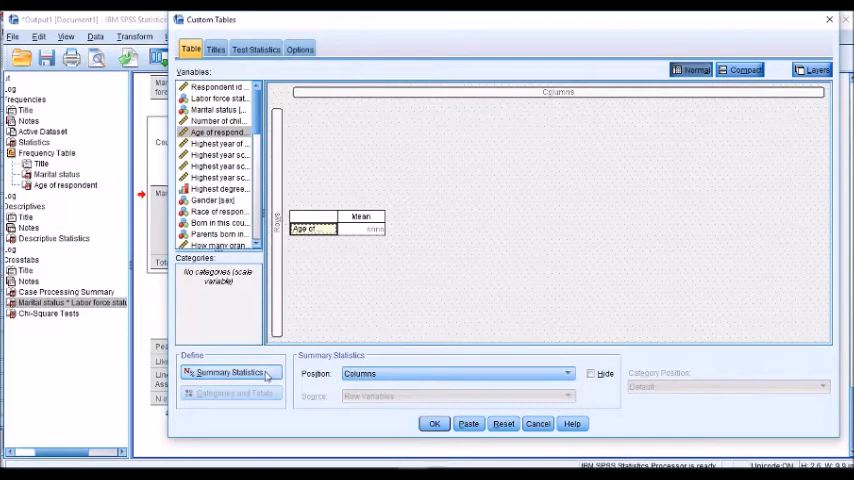
Give Age Average (nnnn.nn, 2 decimals), Median, Minimum, Maximum and Missing statistics
click(230, 372)
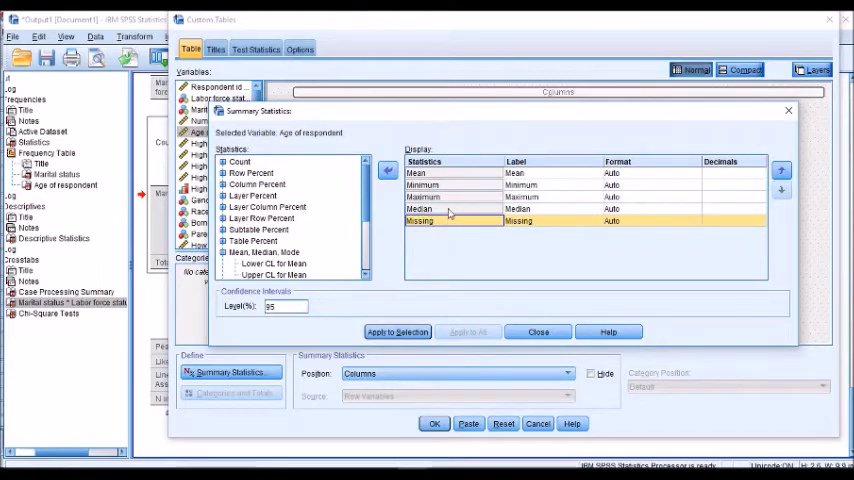
click(420, 209)
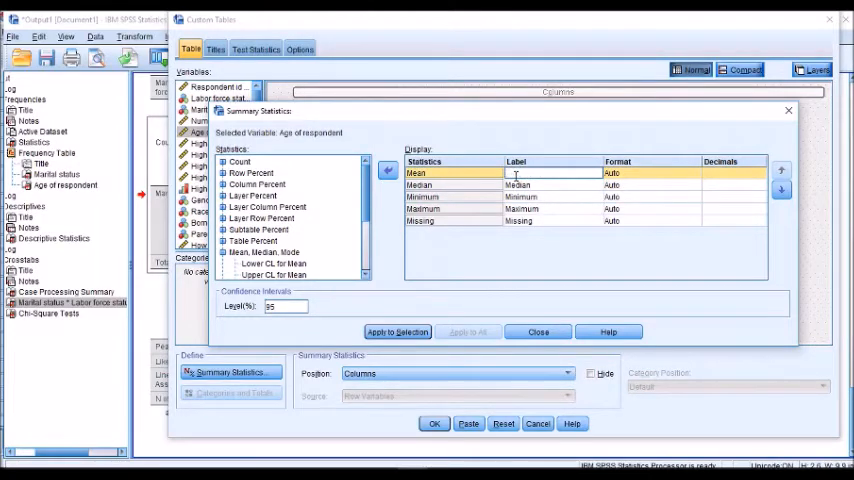
text(Average)
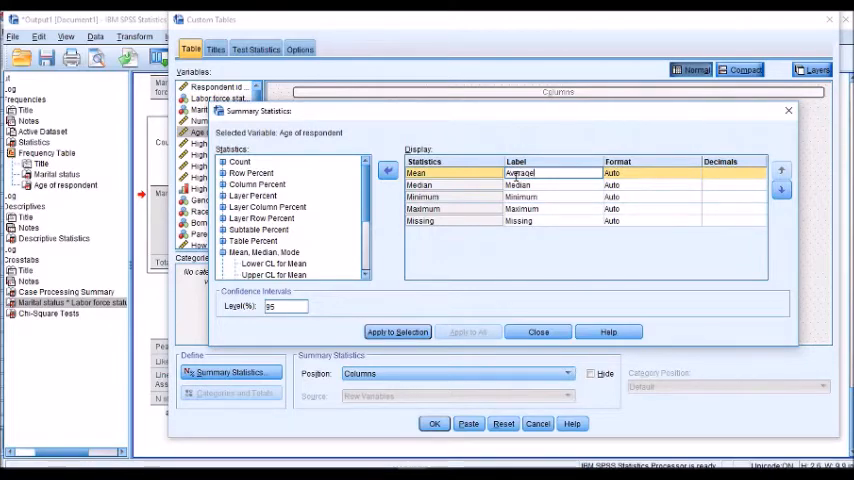
click(693, 172)
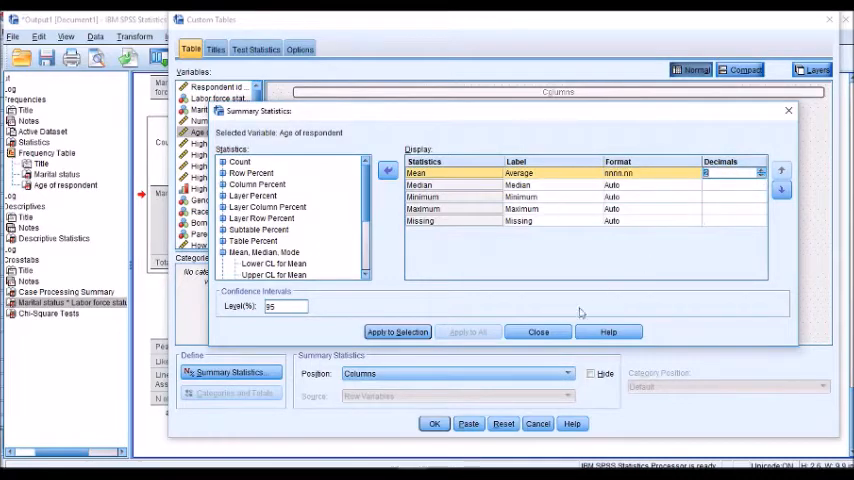
click(537, 331)
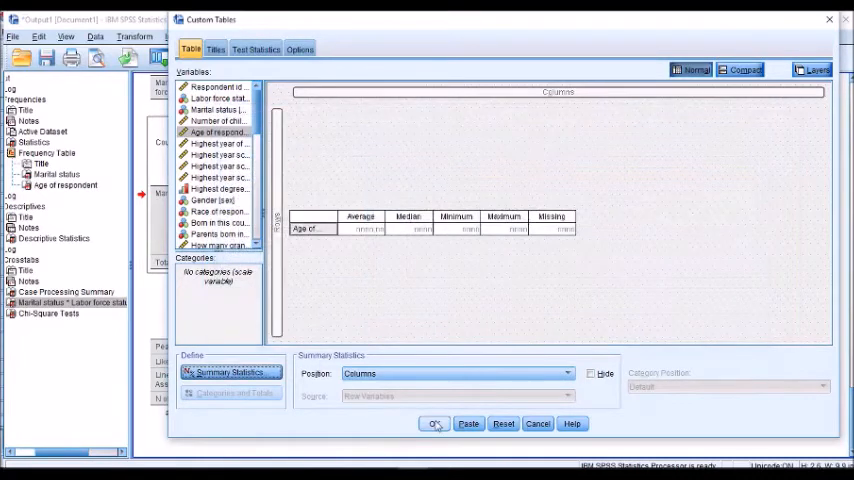
Run the age table (Average 45.56, Median 42, Minimum 18, Maximum 89) and open Dialog Recall
click(434, 423)
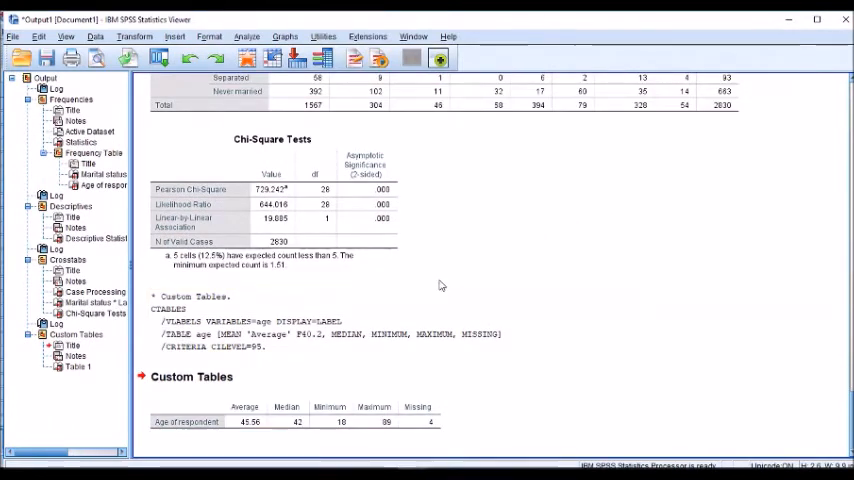
click(375, 421)
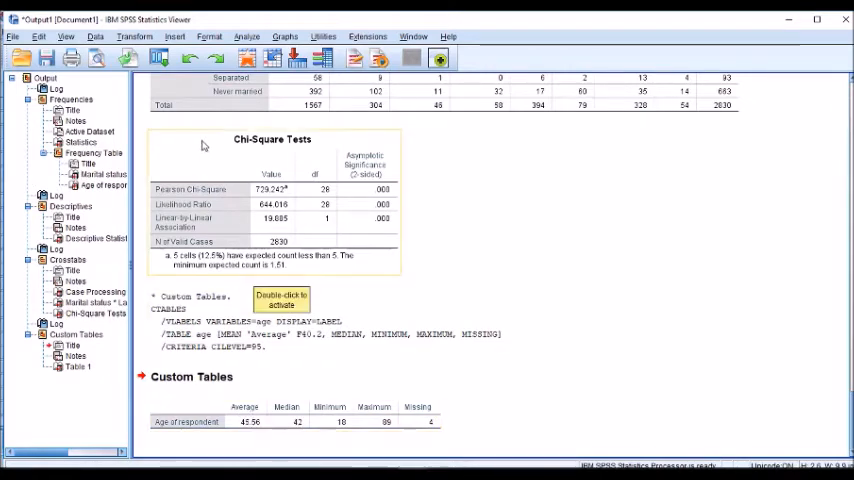
click(159, 57)
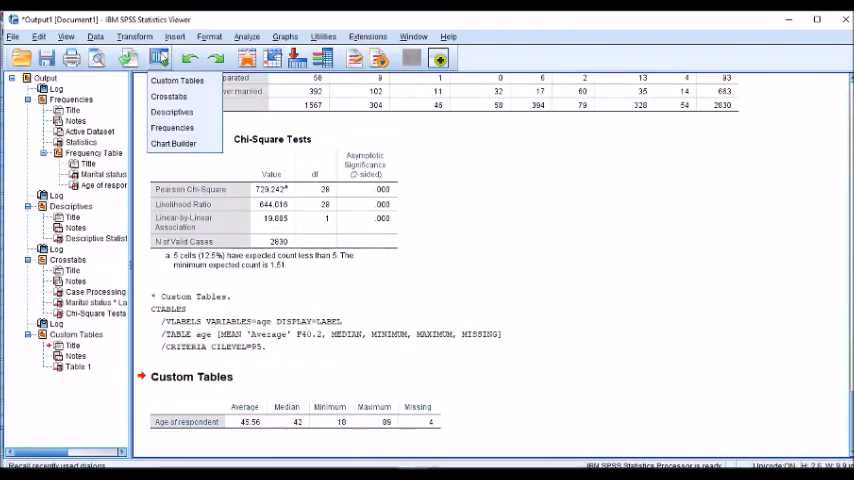
Recall Custom Tables, add Hours per day watching TV below Age, and Apply to All
click(177, 80)
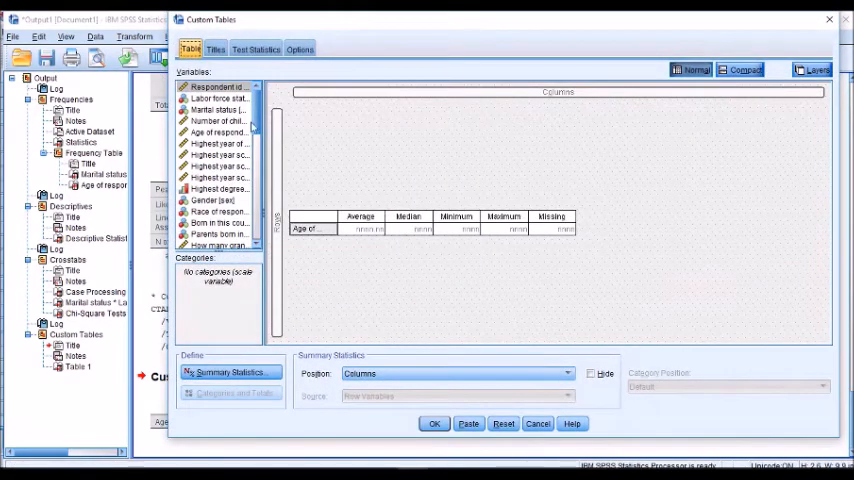
scroll(down, 3)
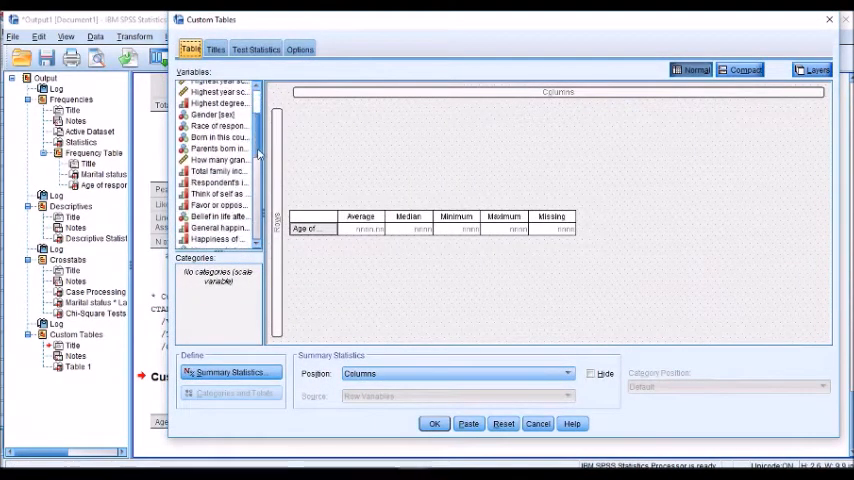
scroll(down, 3)
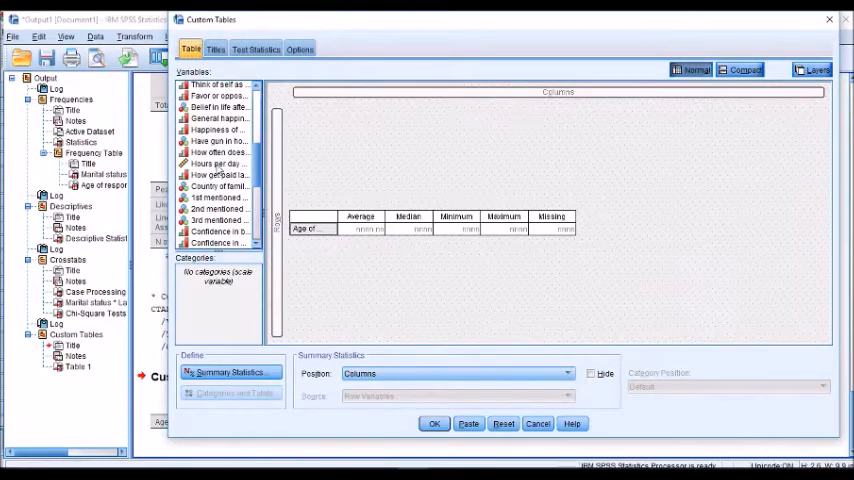
drag(218, 163, 310, 235)
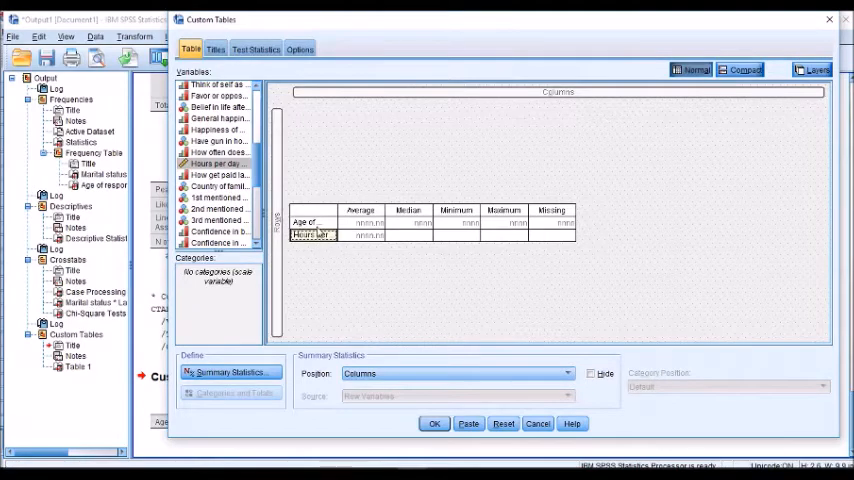
mouse_move(315, 234)
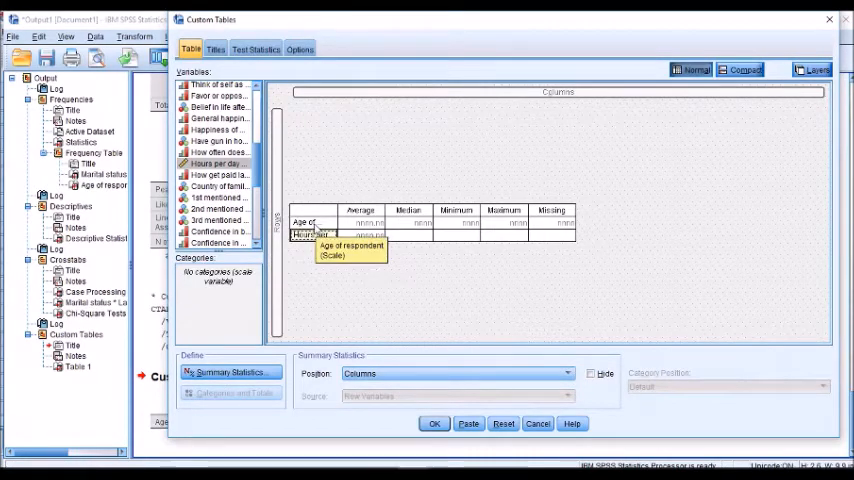
click(229, 372)
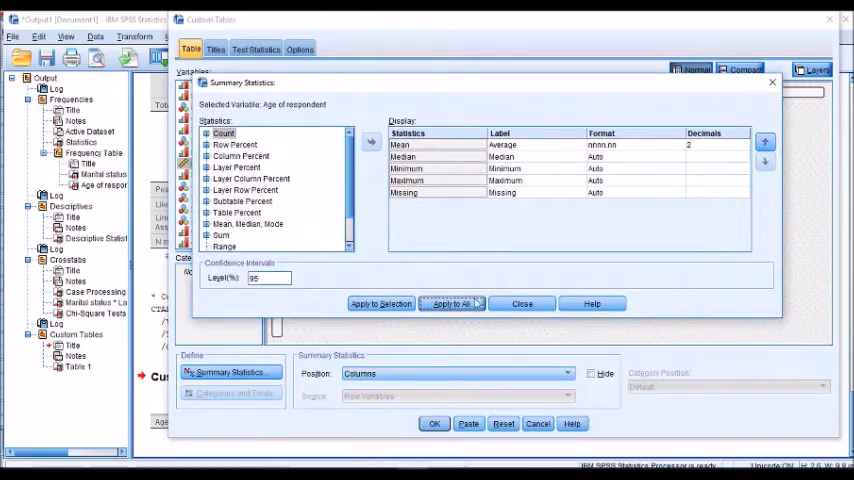
click(449, 304)
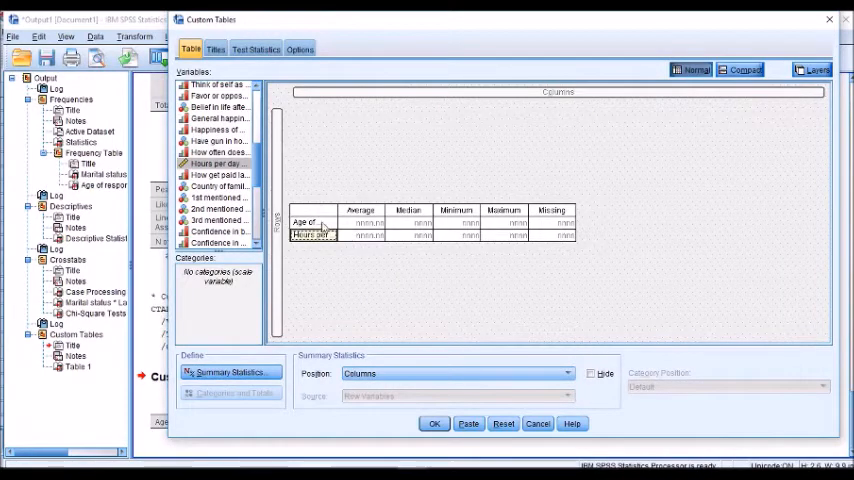
mouse_move(590, 222)
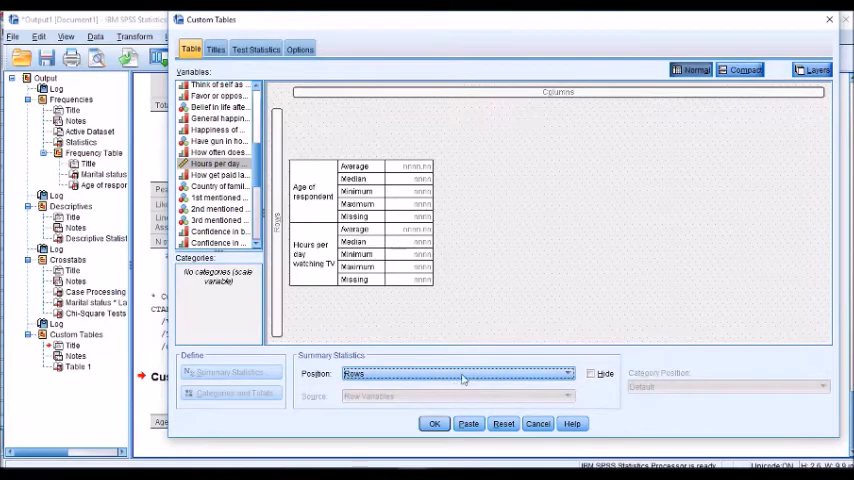
mouse_move(536, 136)
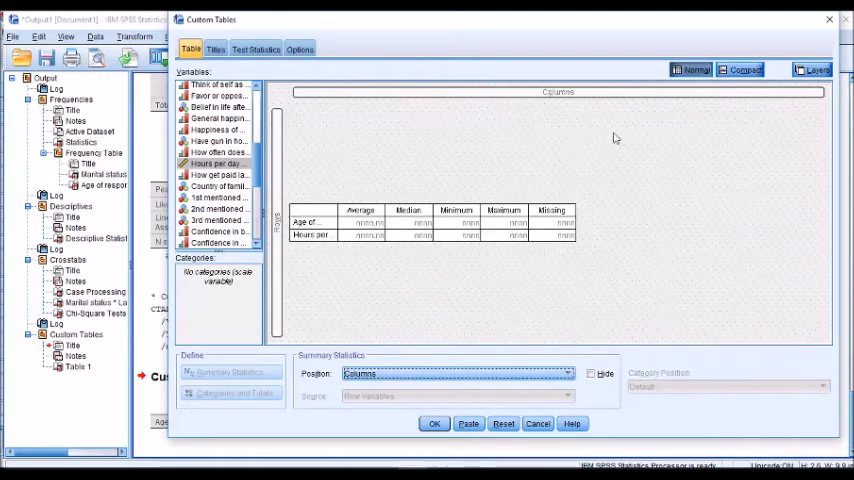
right_click(615, 135)
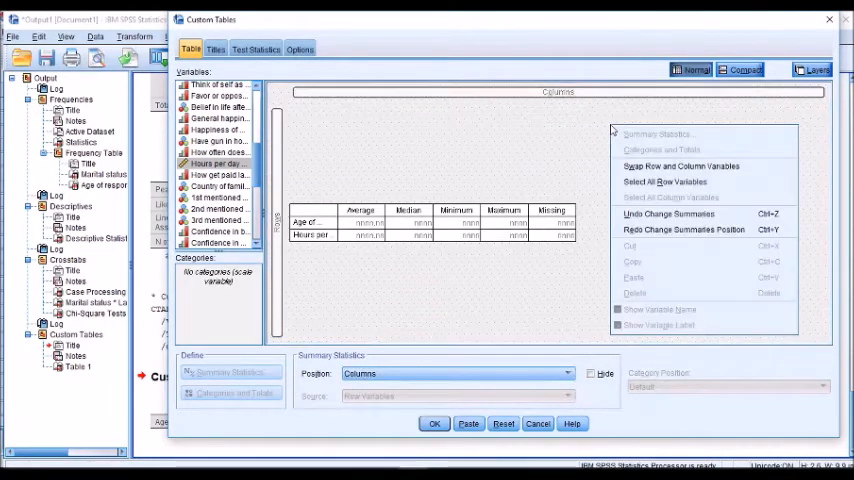
mouse_move(684, 229)
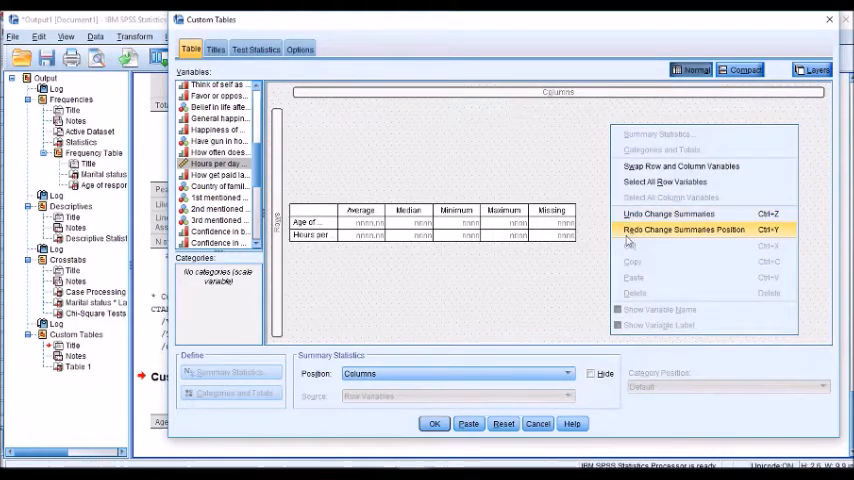
click(683, 229)
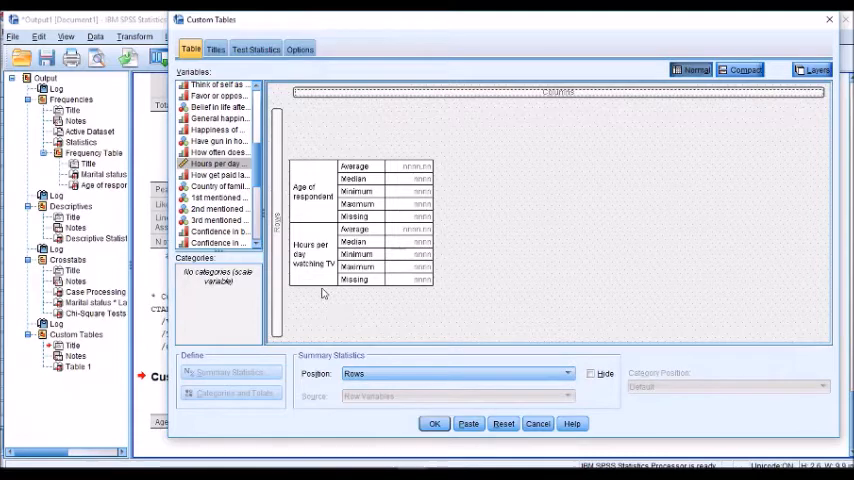
click(312, 255)
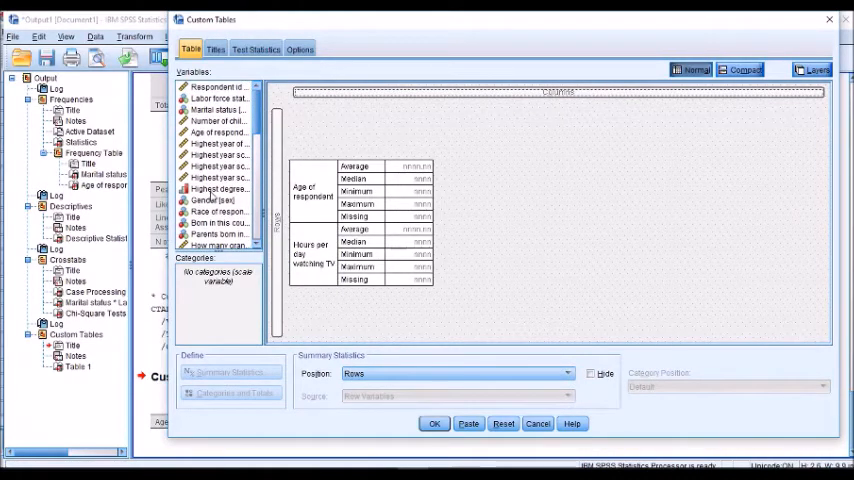
Place the Highest degree variable into the table rows
click(222, 188)
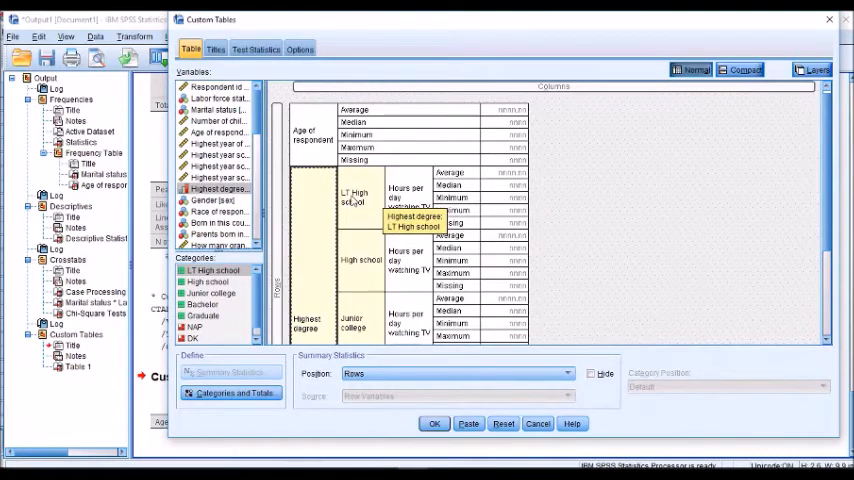
mouse_move(475, 178)
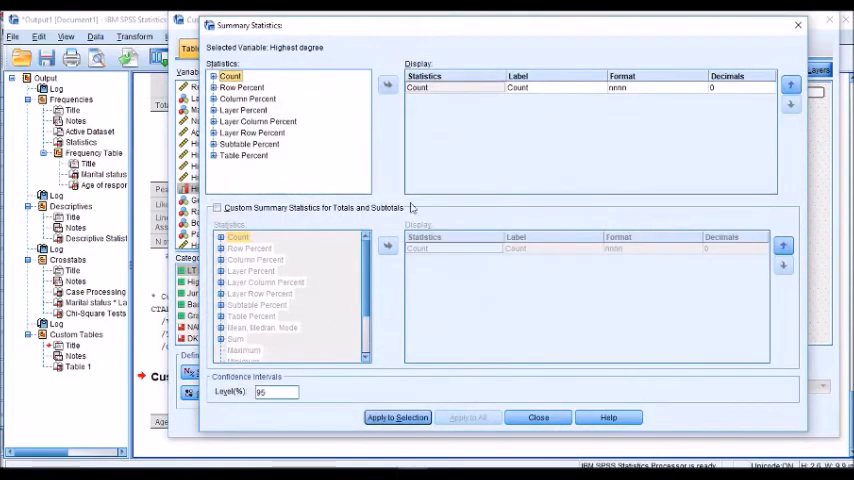
Show Highest degree categories as Column N % labelled '%' with 0 decimals
click(212, 76)
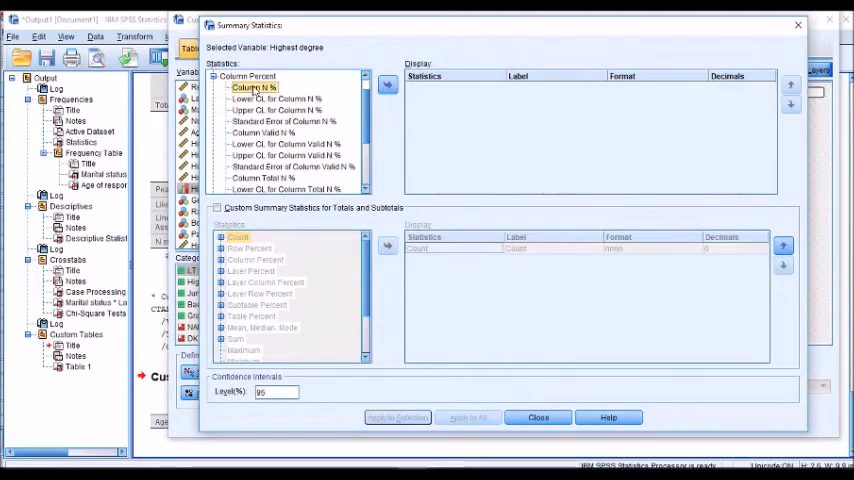
click(387, 84)
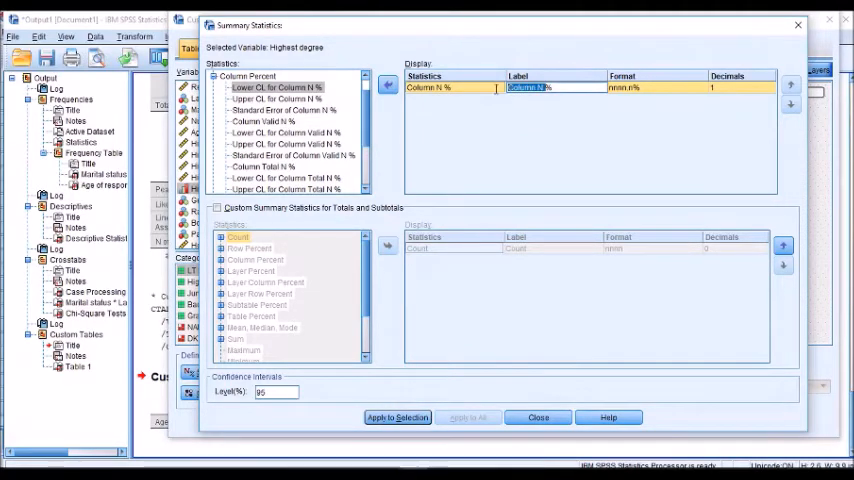
mouse_move(585, 143)
text(%)
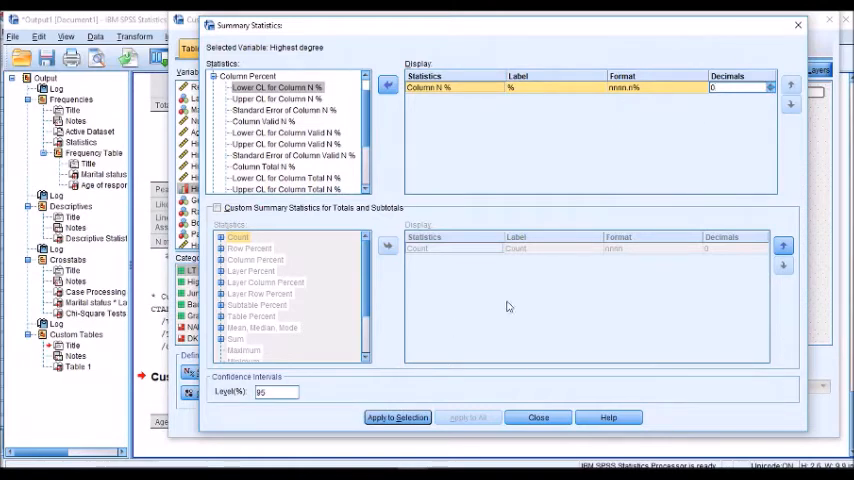
click(398, 417)
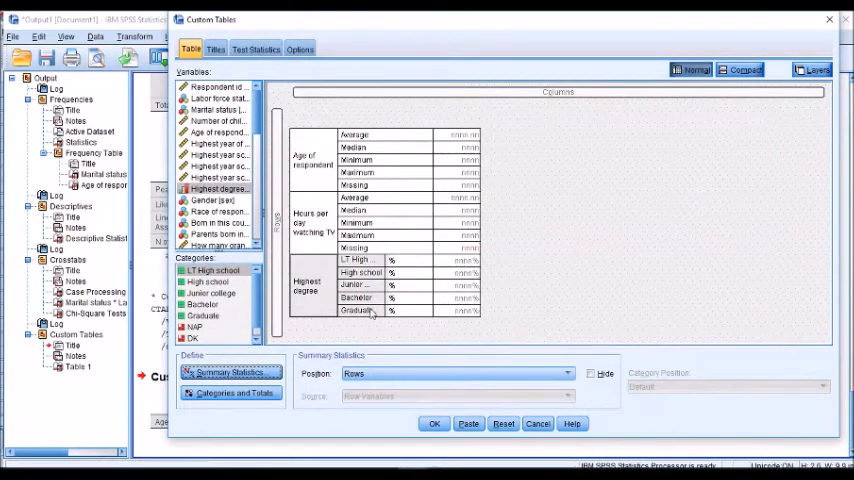
mouse_move(370, 311)
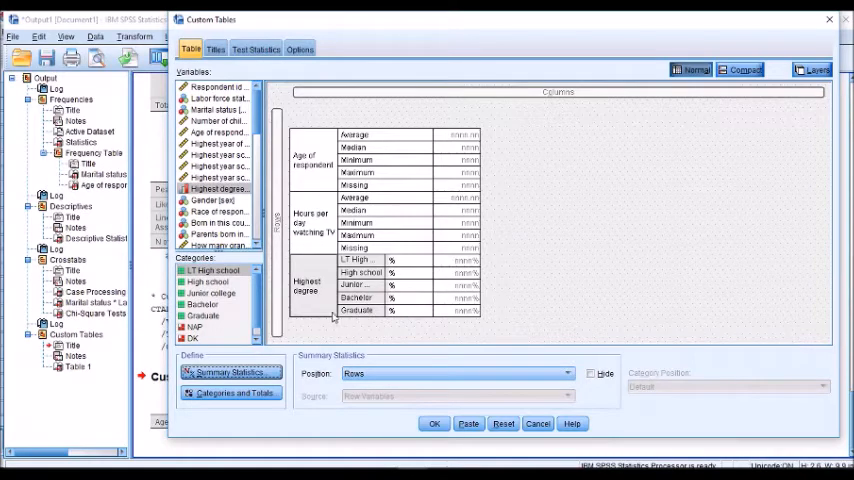
Turn on a Total row after the Highest degree categories
click(231, 392)
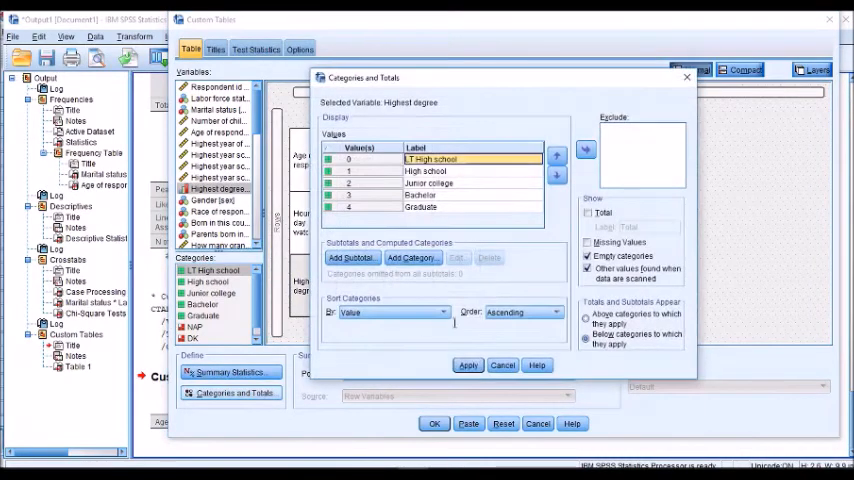
click(589, 213)
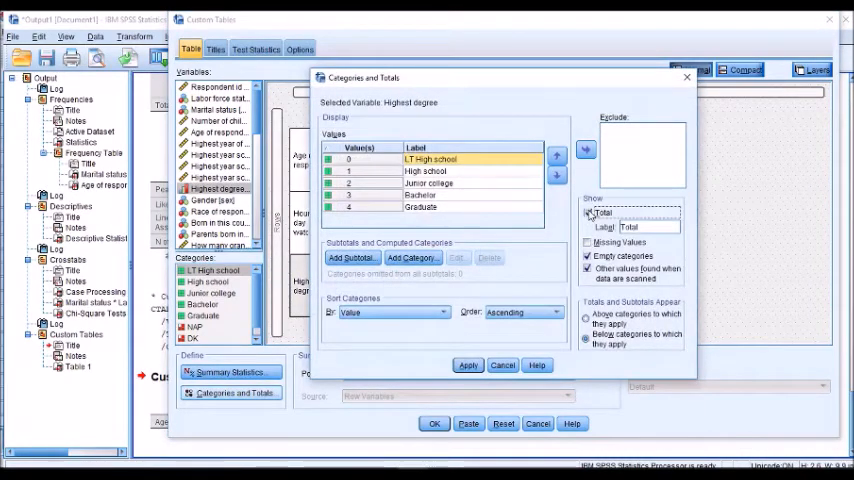
click(588, 213)
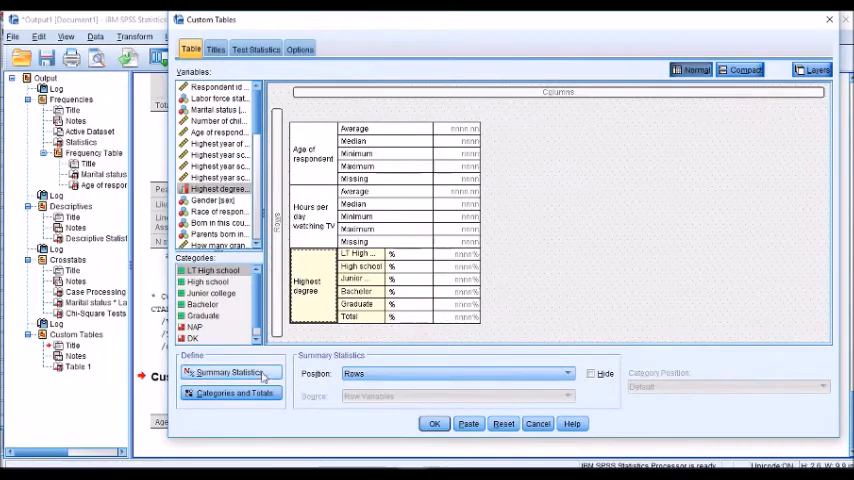
Give the degree Total a custom Count statistic, run the table, and reopen the builder
click(232, 372)
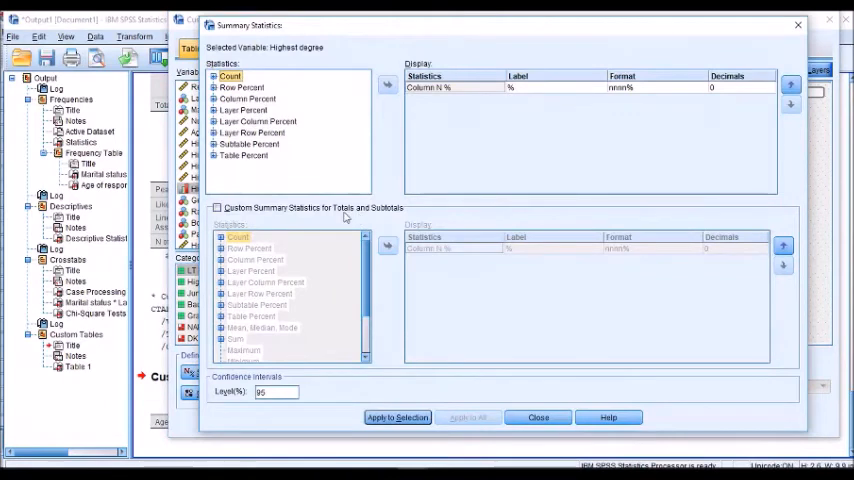
click(218, 207)
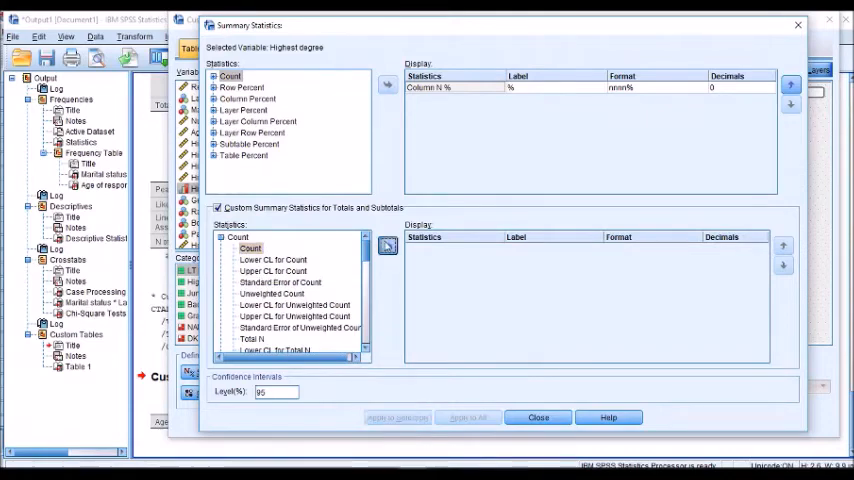
click(387, 246)
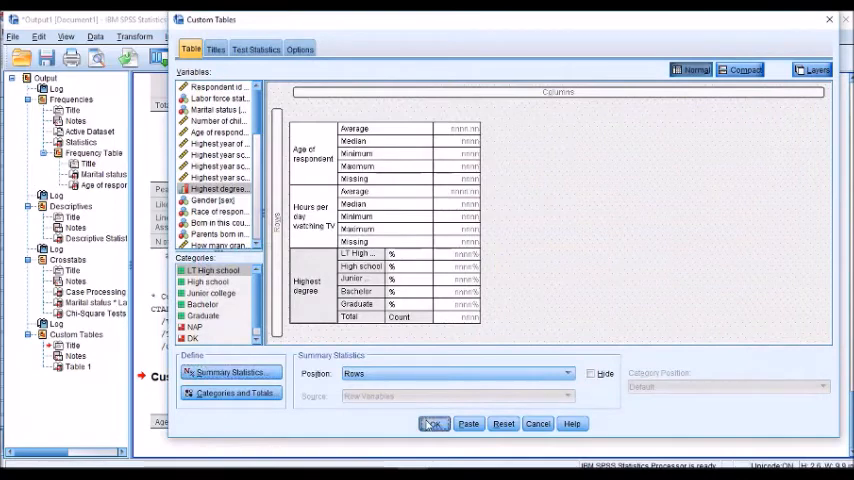
click(433, 423)
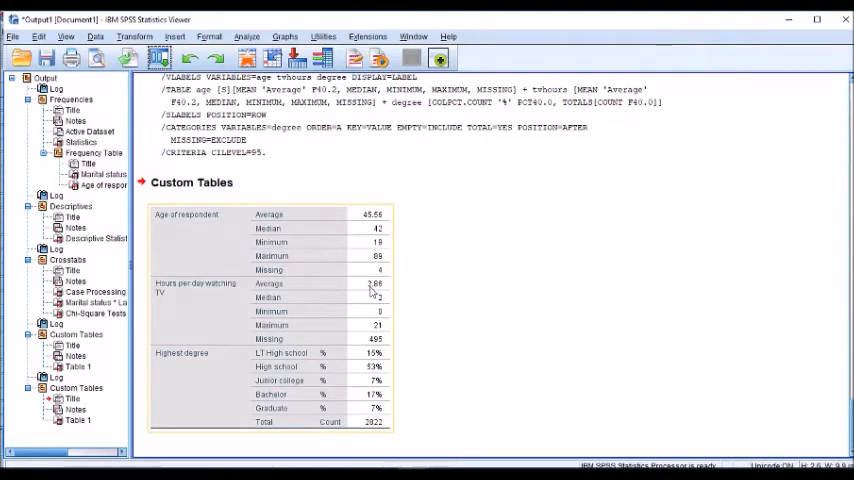
mouse_move(342, 291)
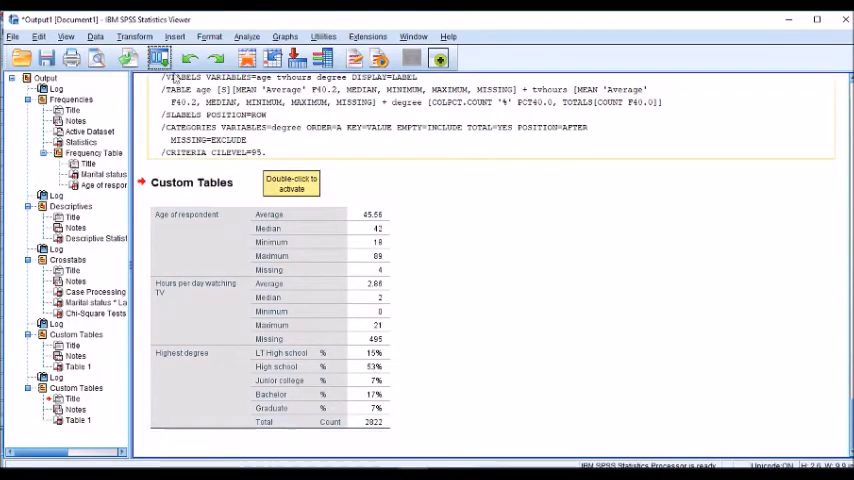
double_click(290, 183)
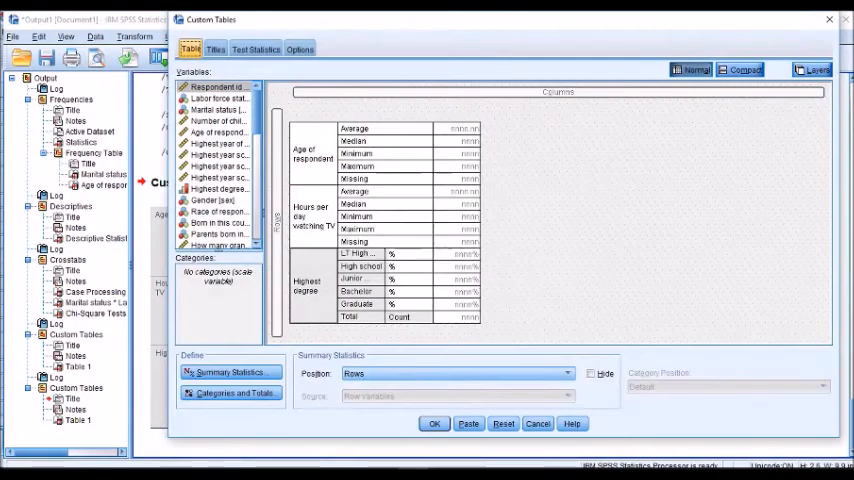
mouse_move(324, 190)
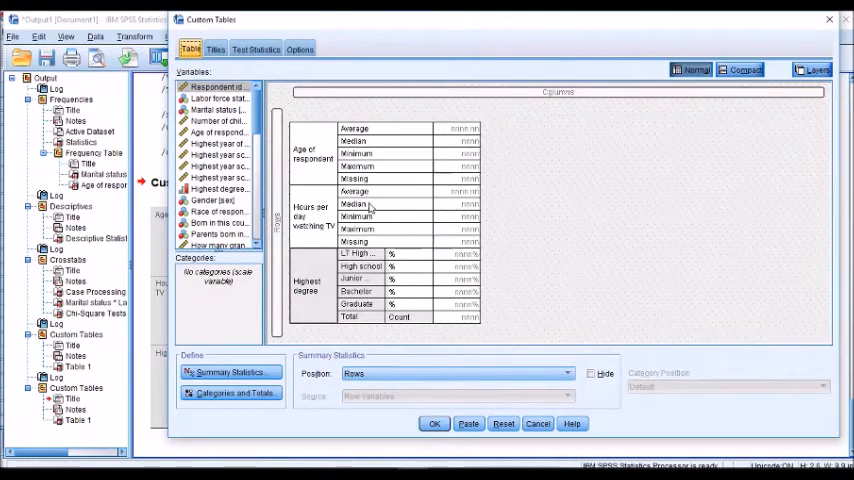
mouse_move(357, 217)
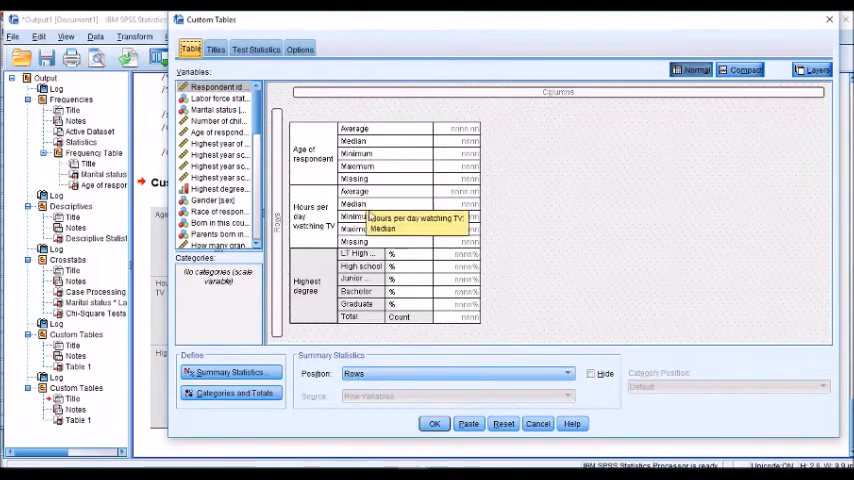
mouse_move(330, 288)
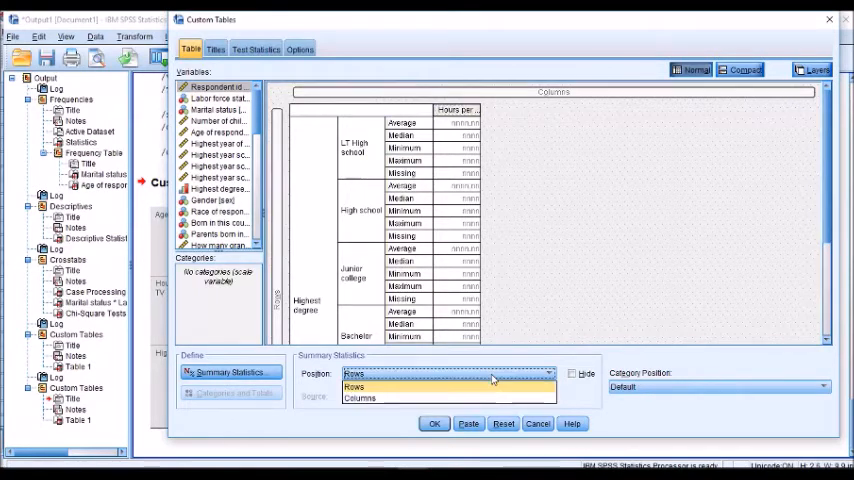
Set the summary statistics position to Columns and run the table
click(359, 397)
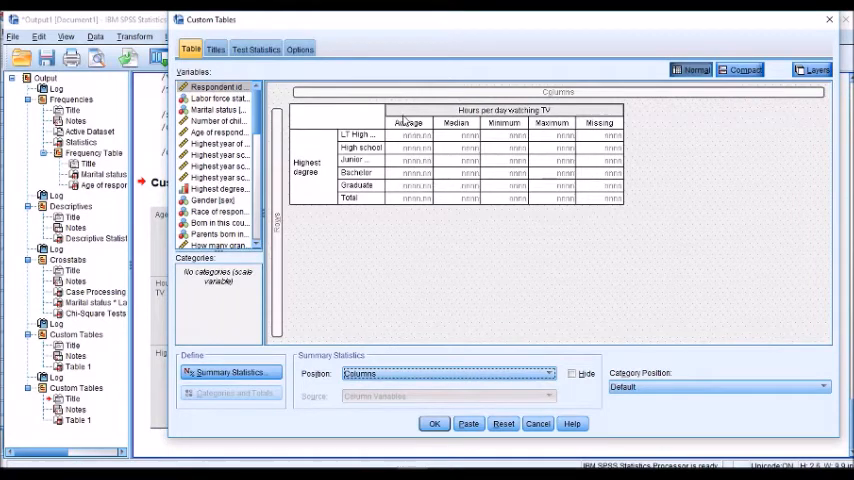
mouse_move(308, 373)
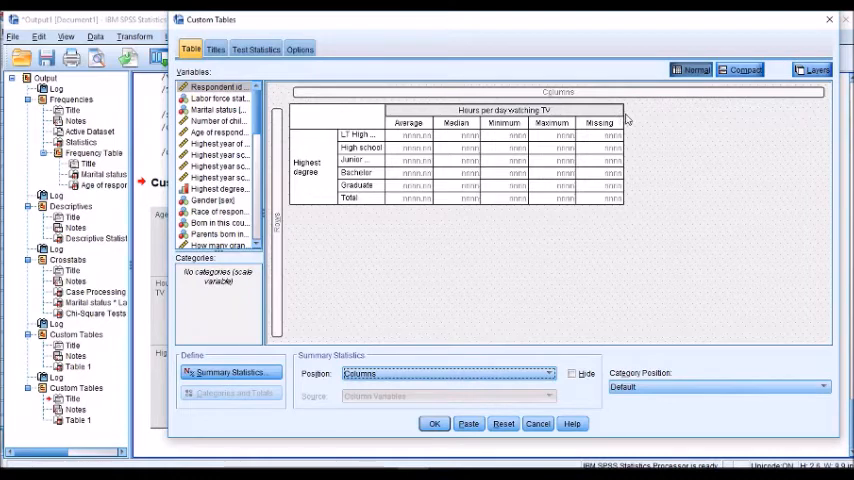
mouse_move(356, 157)
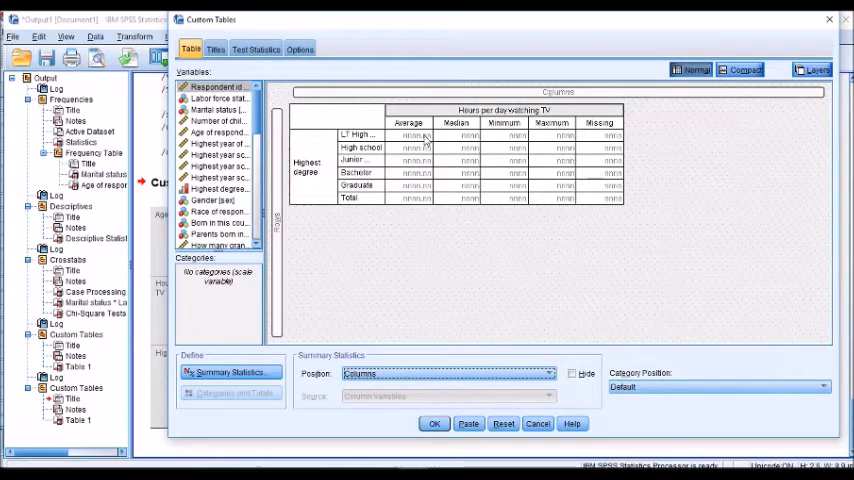
mouse_move(477, 113)
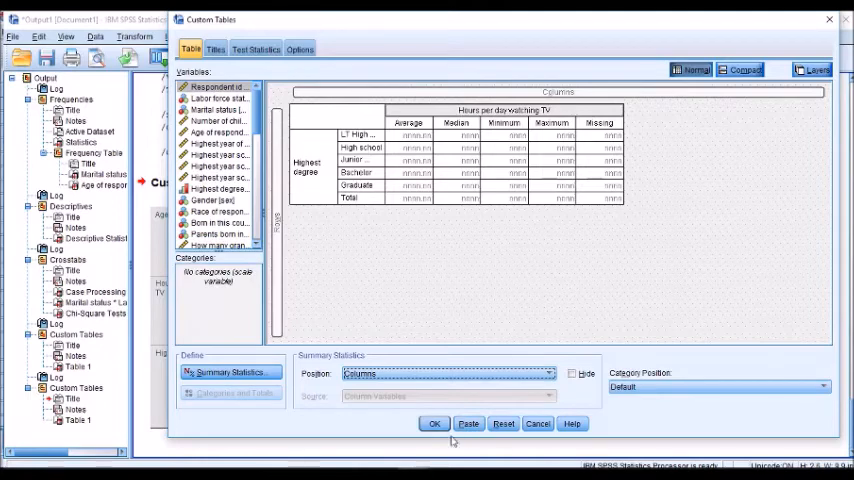
click(434, 423)
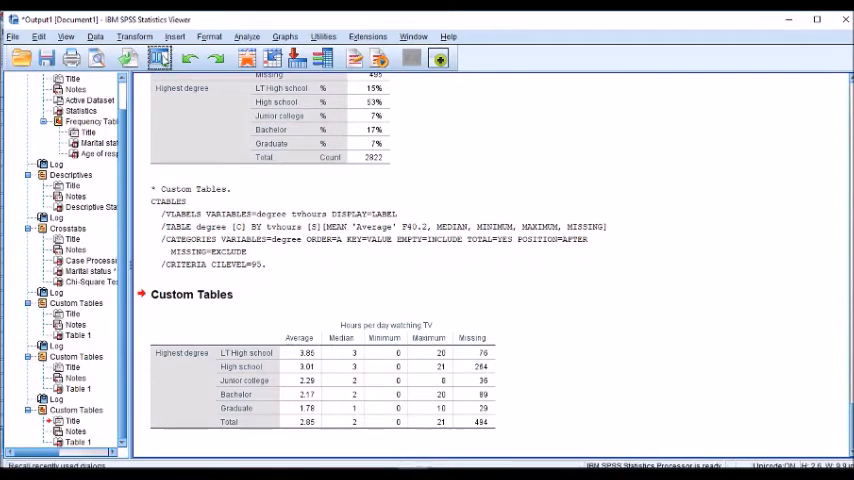
Recall the Custom Tables builder and select the Highest degree row variable
click(159, 57)
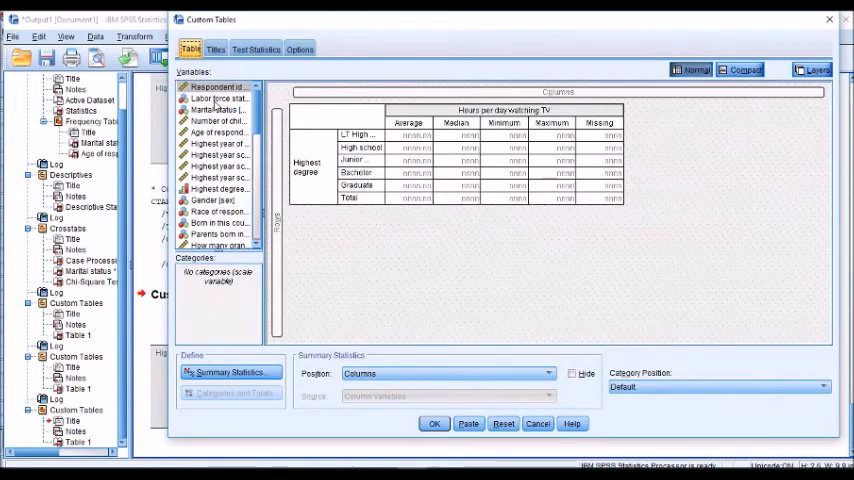
click(315, 165)
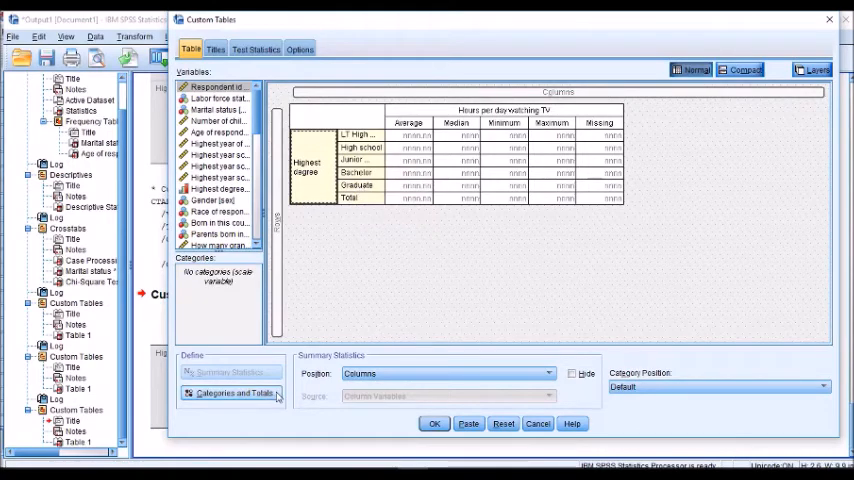
Add a 'High School' subtotal for the first two degree categories
click(231, 393)
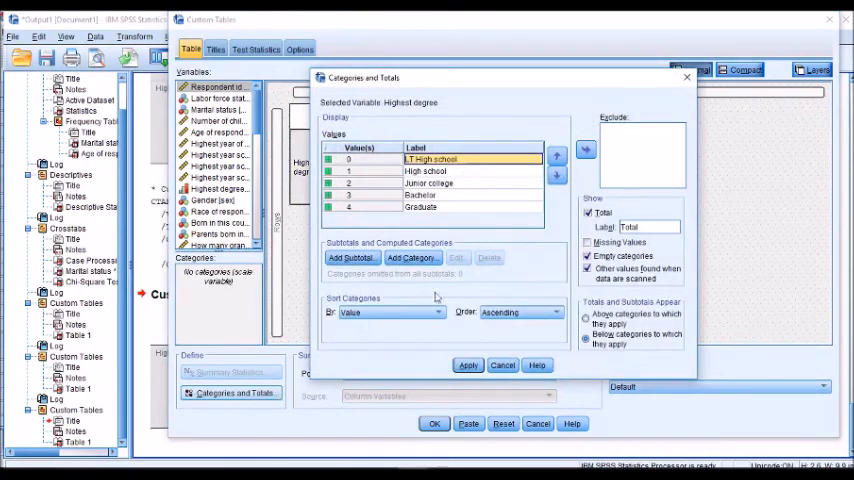
click(370, 171)
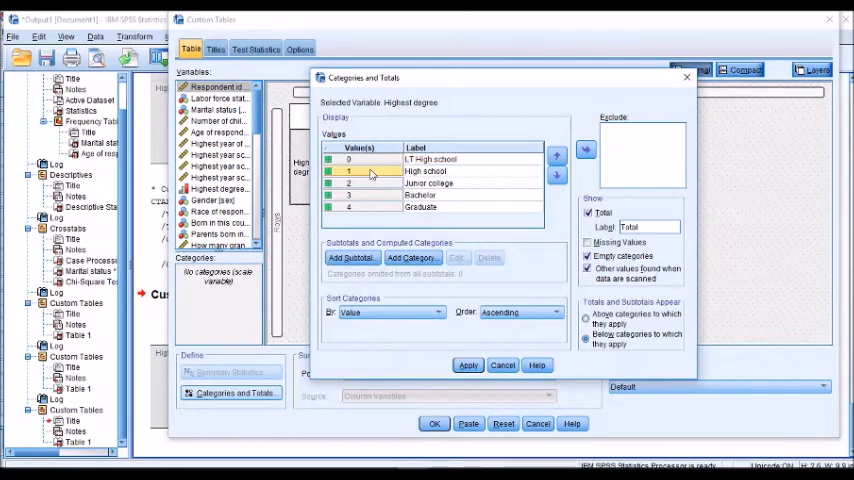
click(351, 257)
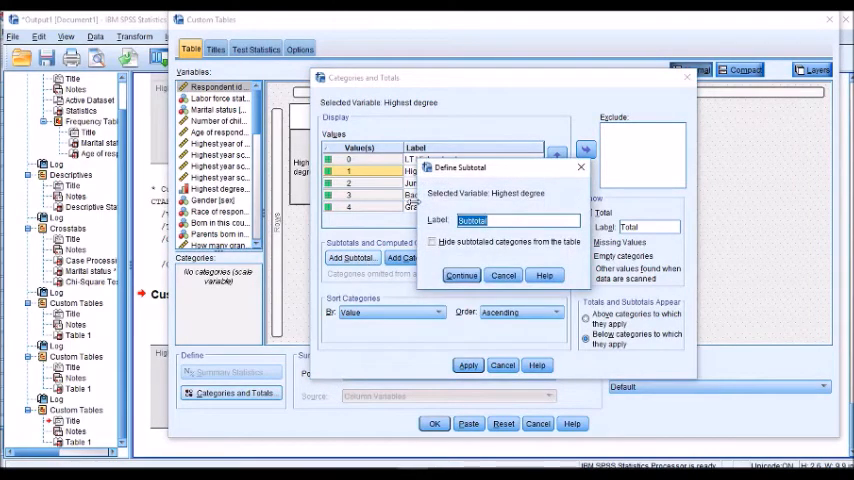
text(High School)
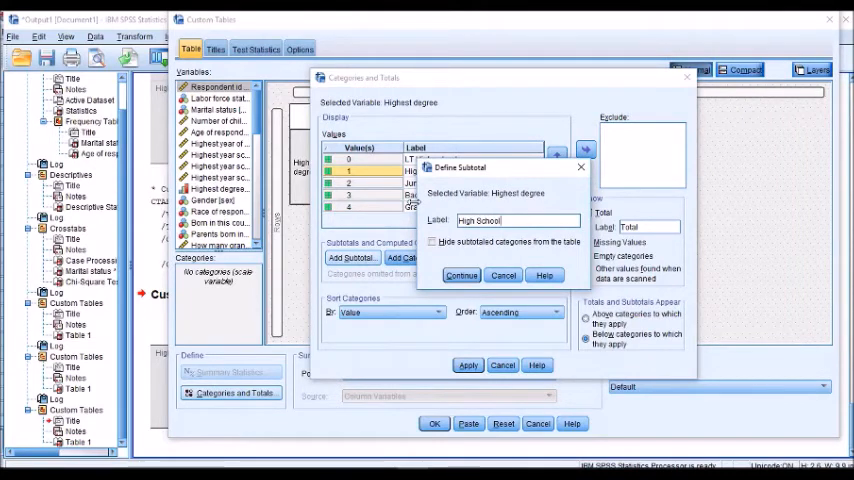
click(461, 275)
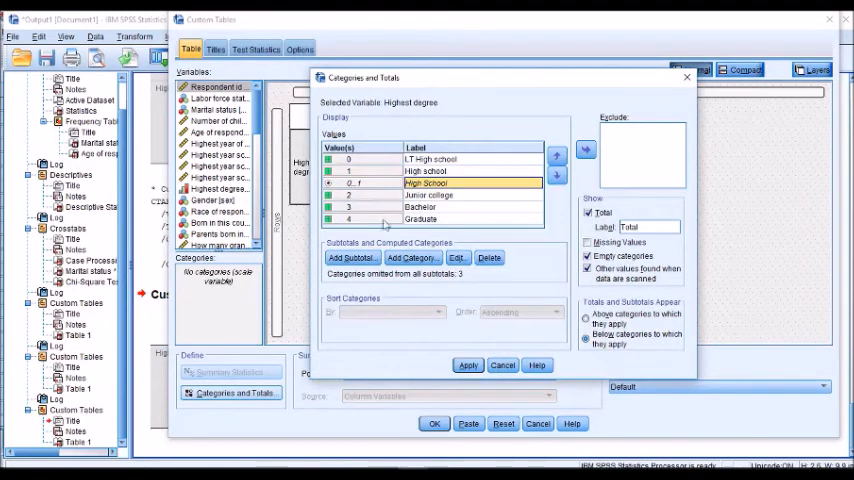
Add a '3rd Level' subtotal for Junior college through Graduate, hiding subtotaled categories
click(421, 218)
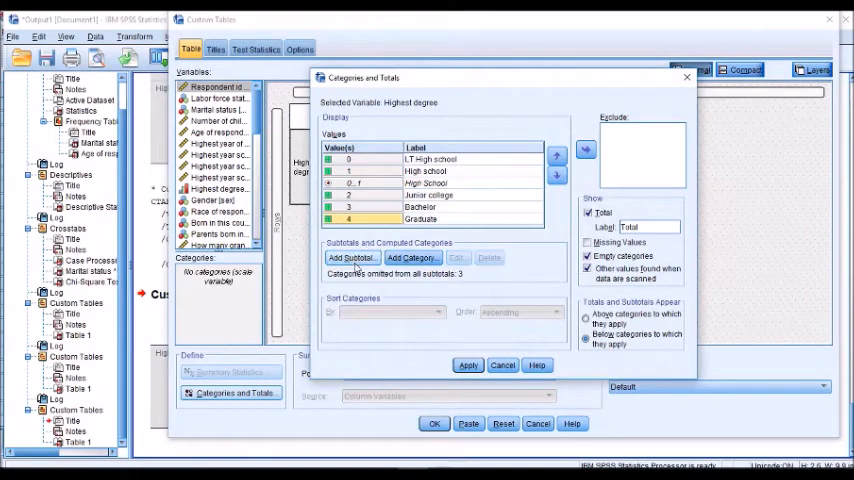
click(350, 257)
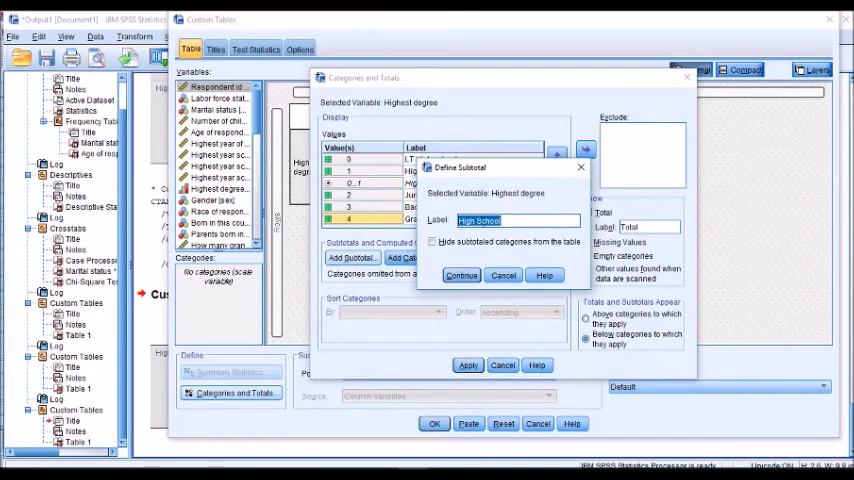
text(3rd Level)
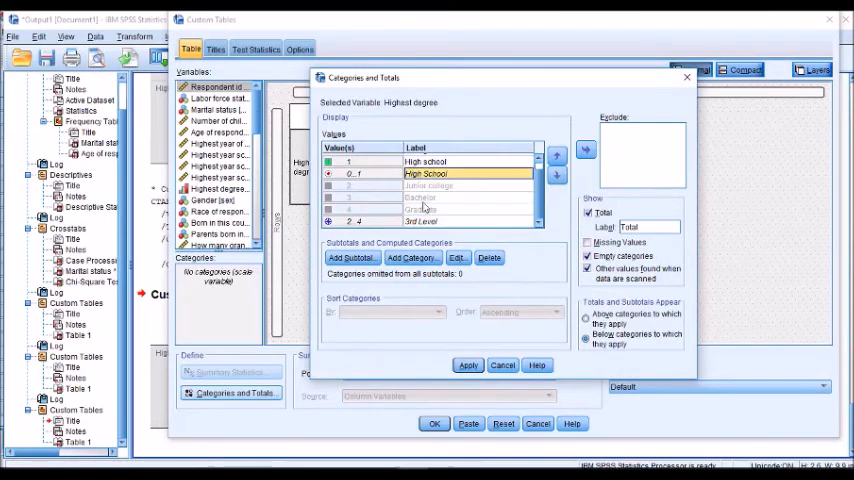
click(351, 257)
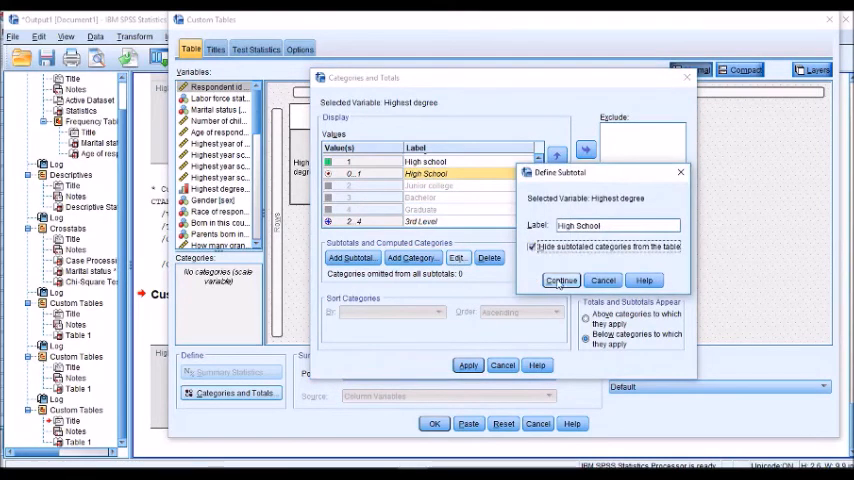
click(560, 280)
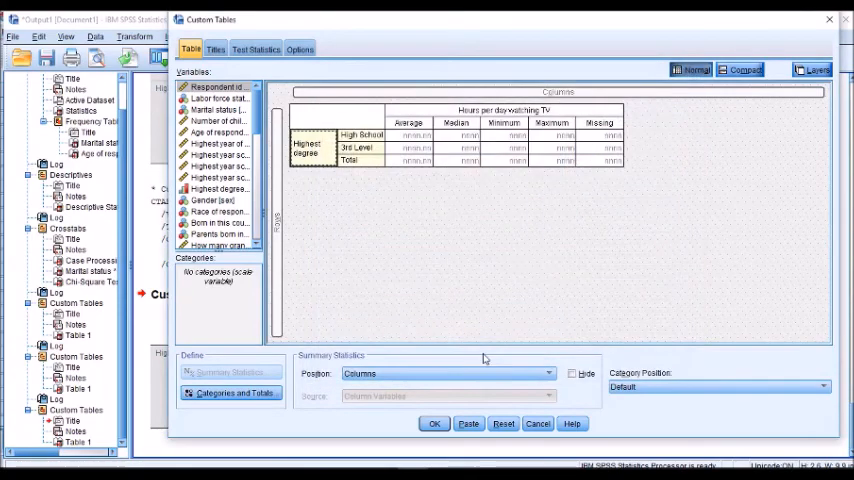
Run the High School / 3rd Level table, then open the recently used dialogs list
click(434, 423)
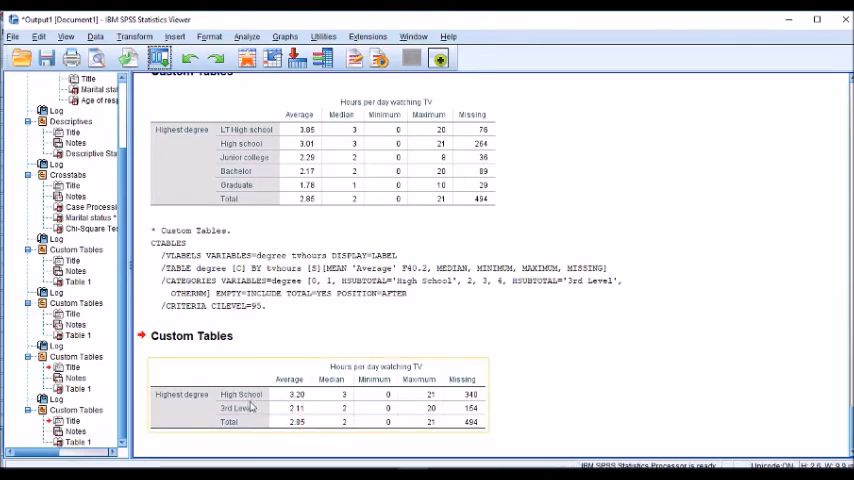
mouse_move(250, 410)
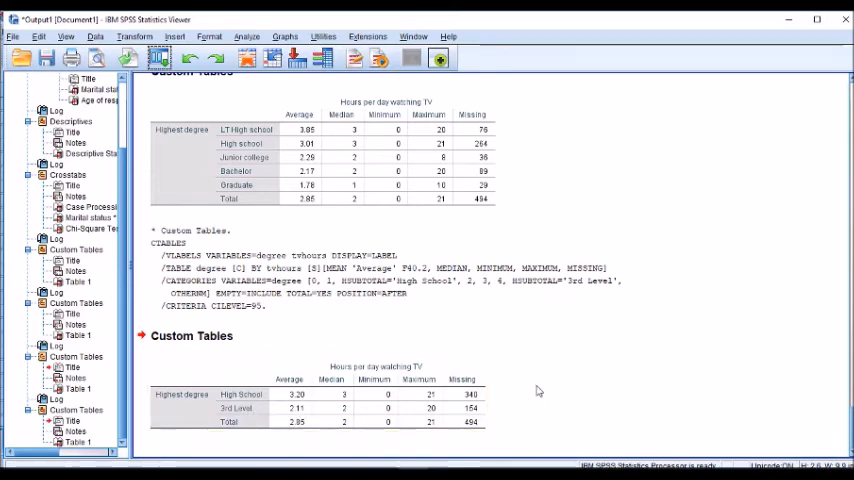
mouse_move(531, 380)
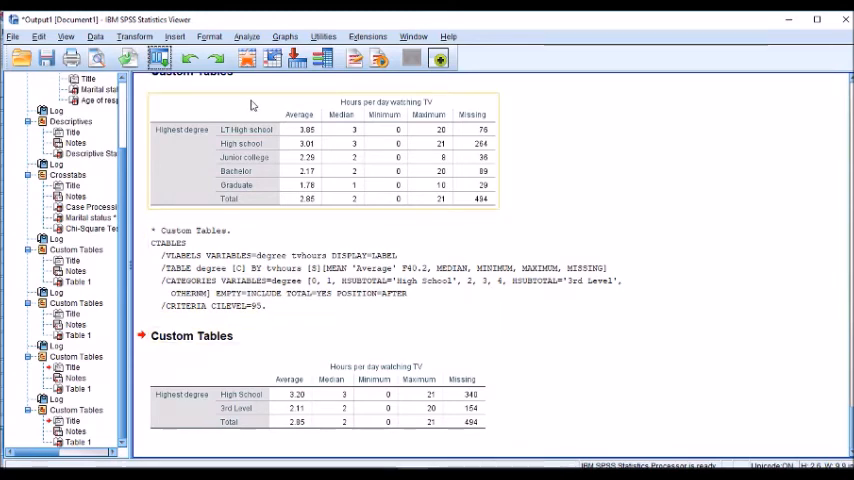
click(159, 57)
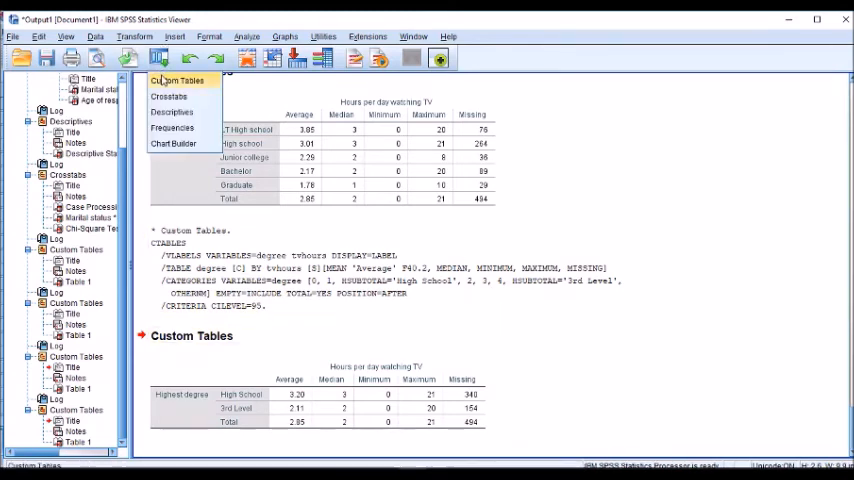
Reopen Custom Tables and insert the table expression as the title
click(176, 80)
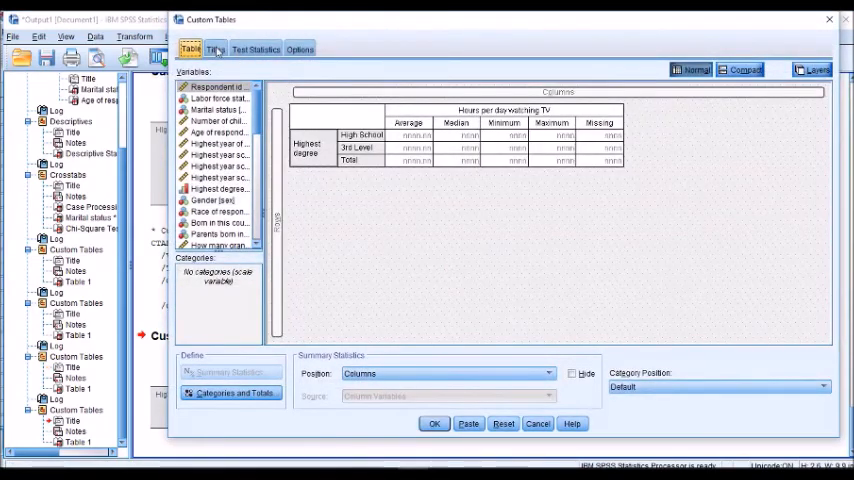
click(215, 48)
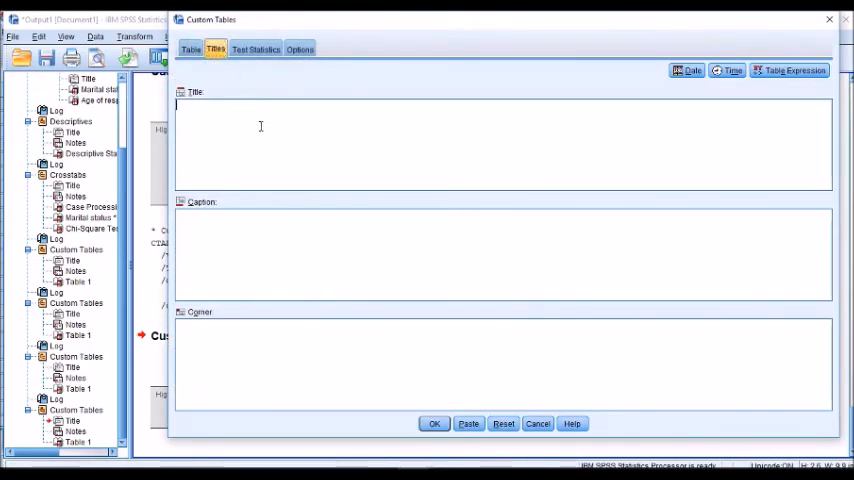
click(789, 70)
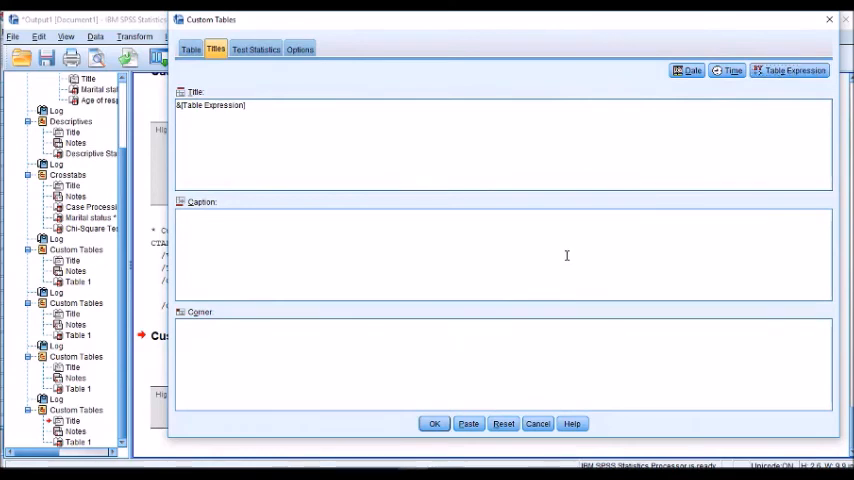
Caption the table 'Created on' date 'at' time, and run it
text(Created)
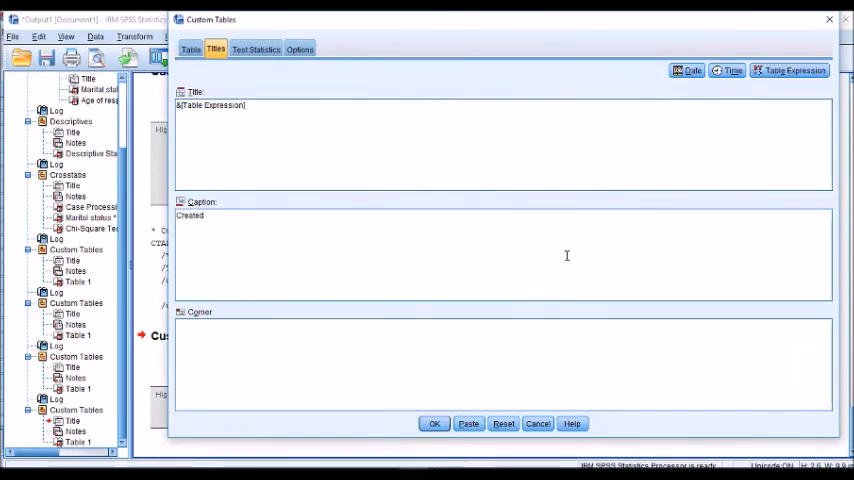
click(686, 70)
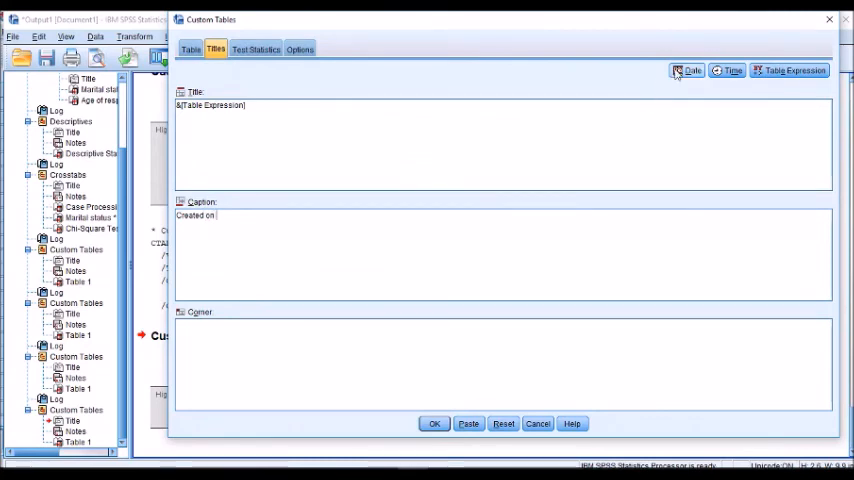
click(686, 70)
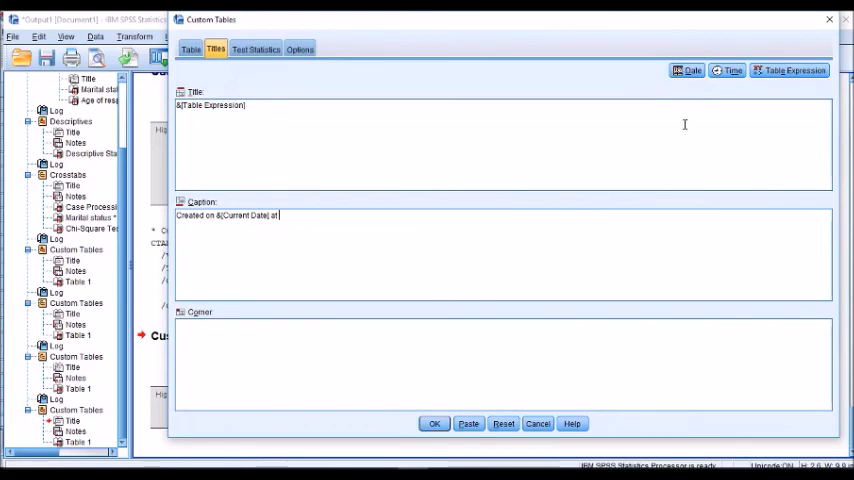
click(729, 70)
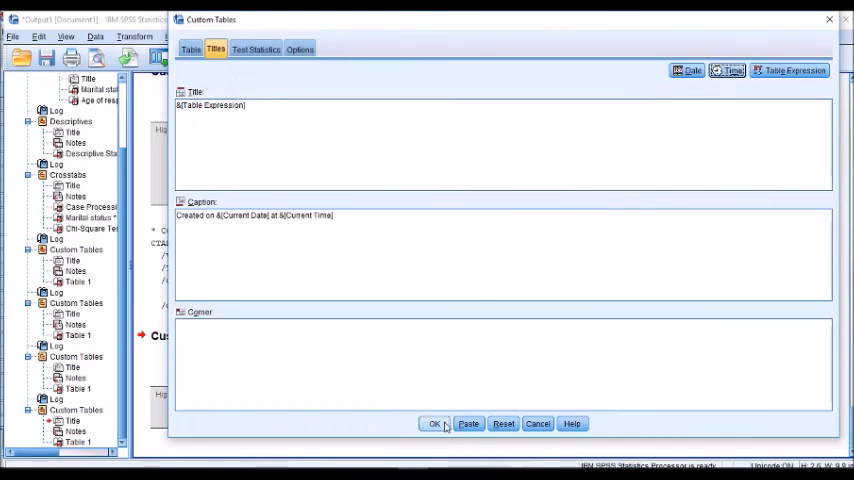
click(434, 423)
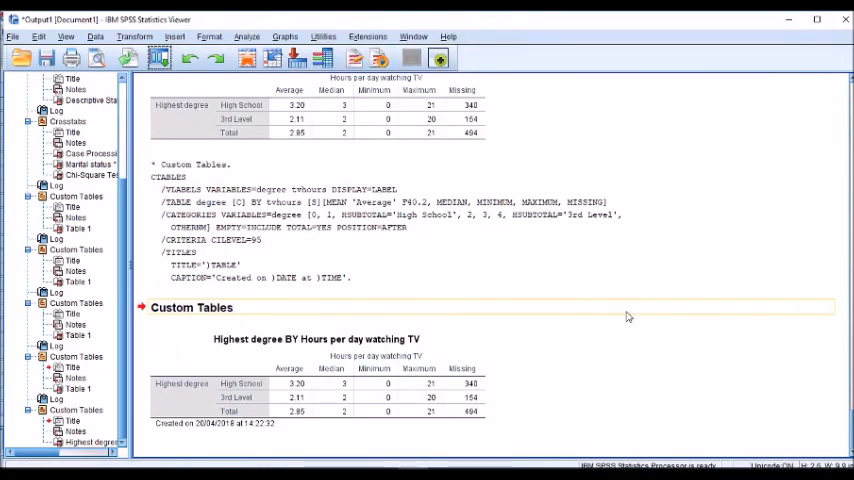